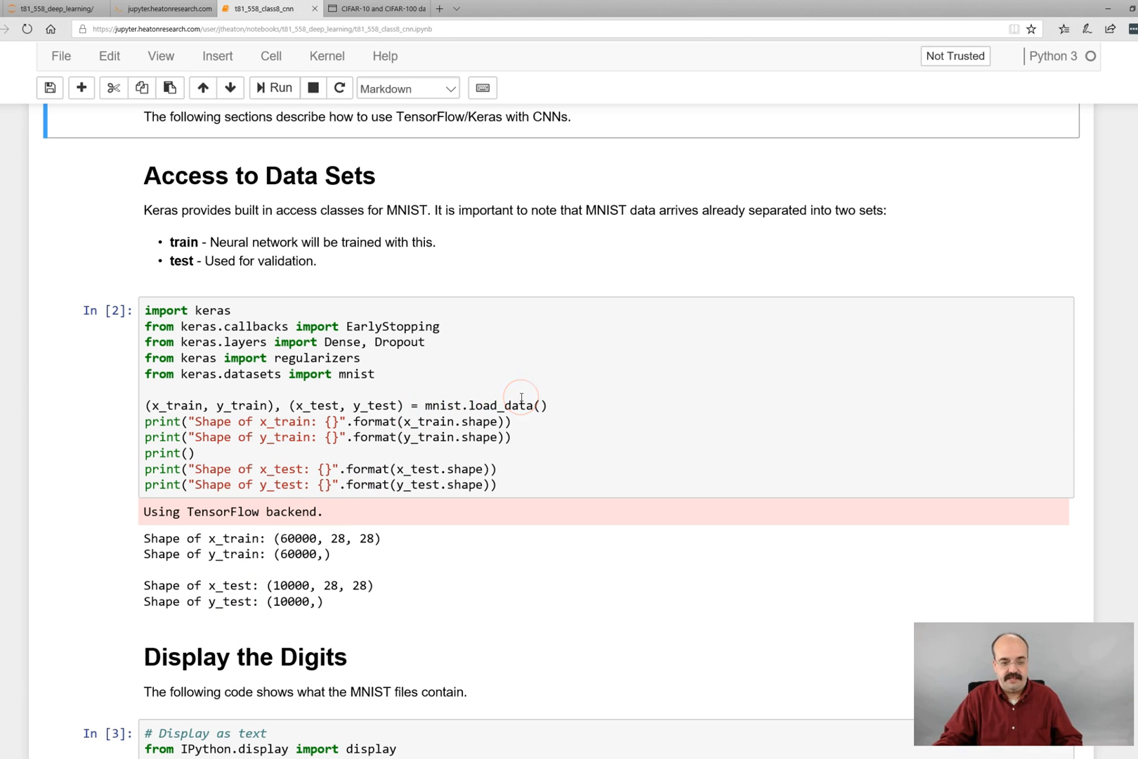
mouse_move(404, 385)
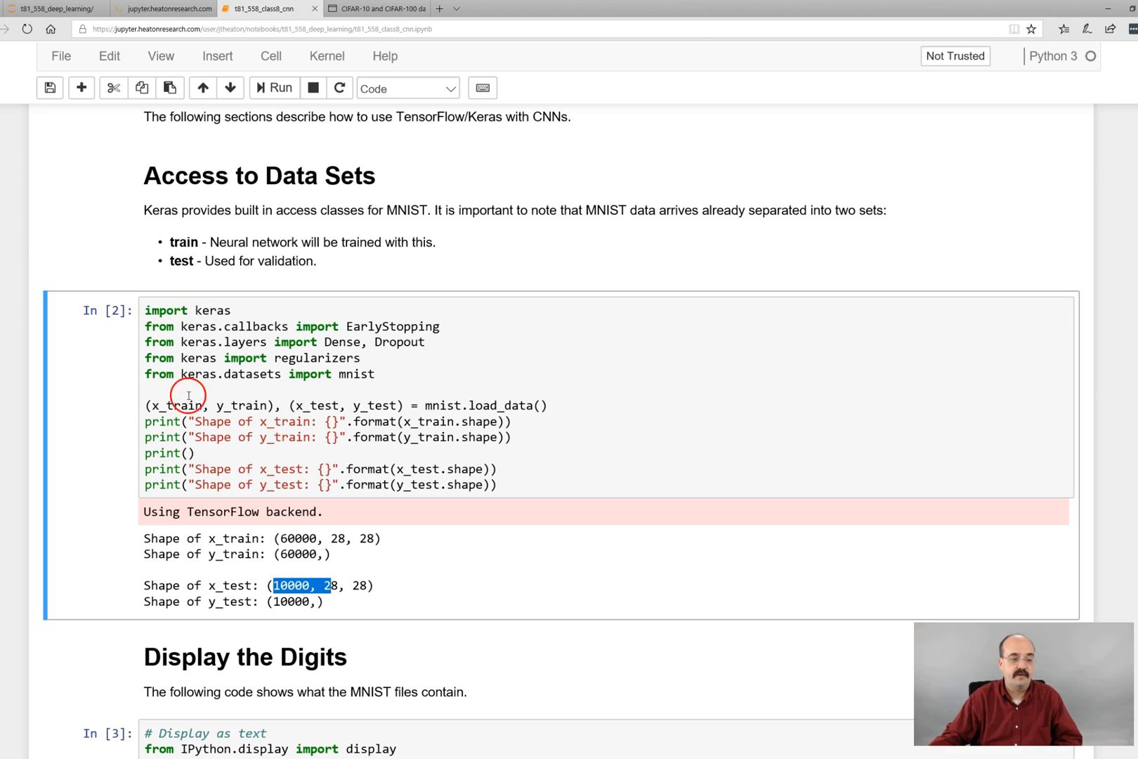
Step: Scroll through the In [3] 28×28 pixel table to the image of training digit #101, a 7
click(545, 406)
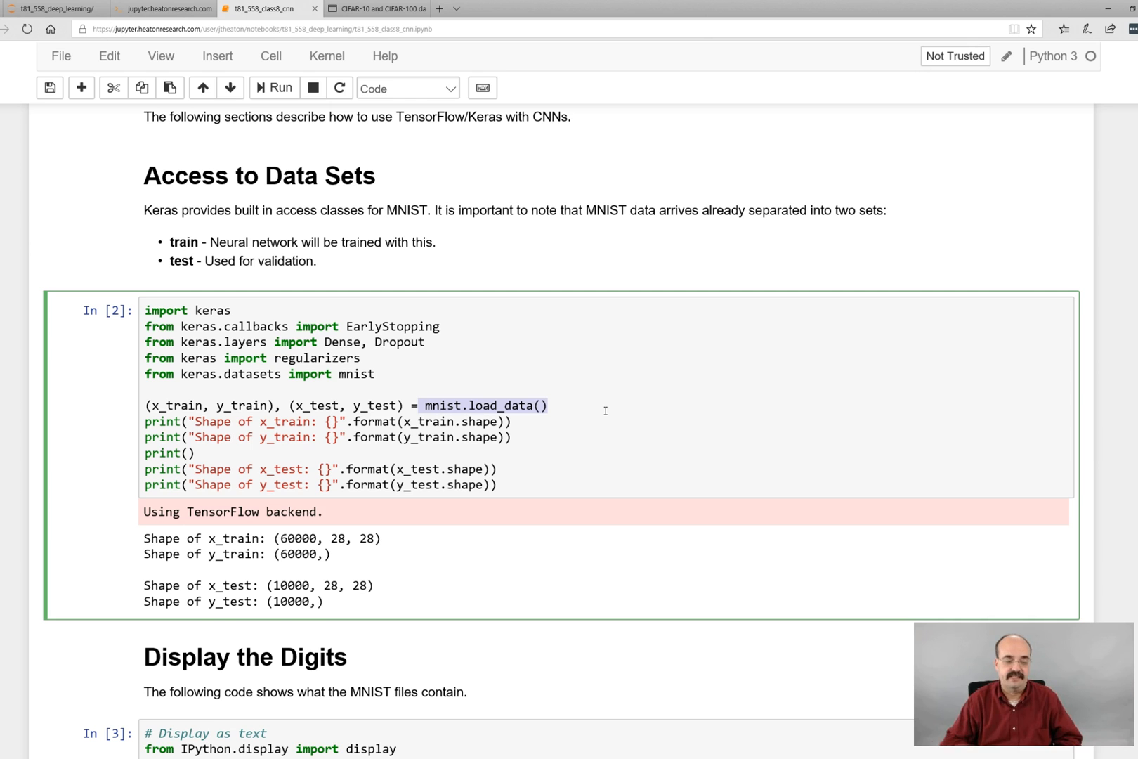
scroll(down, 3)
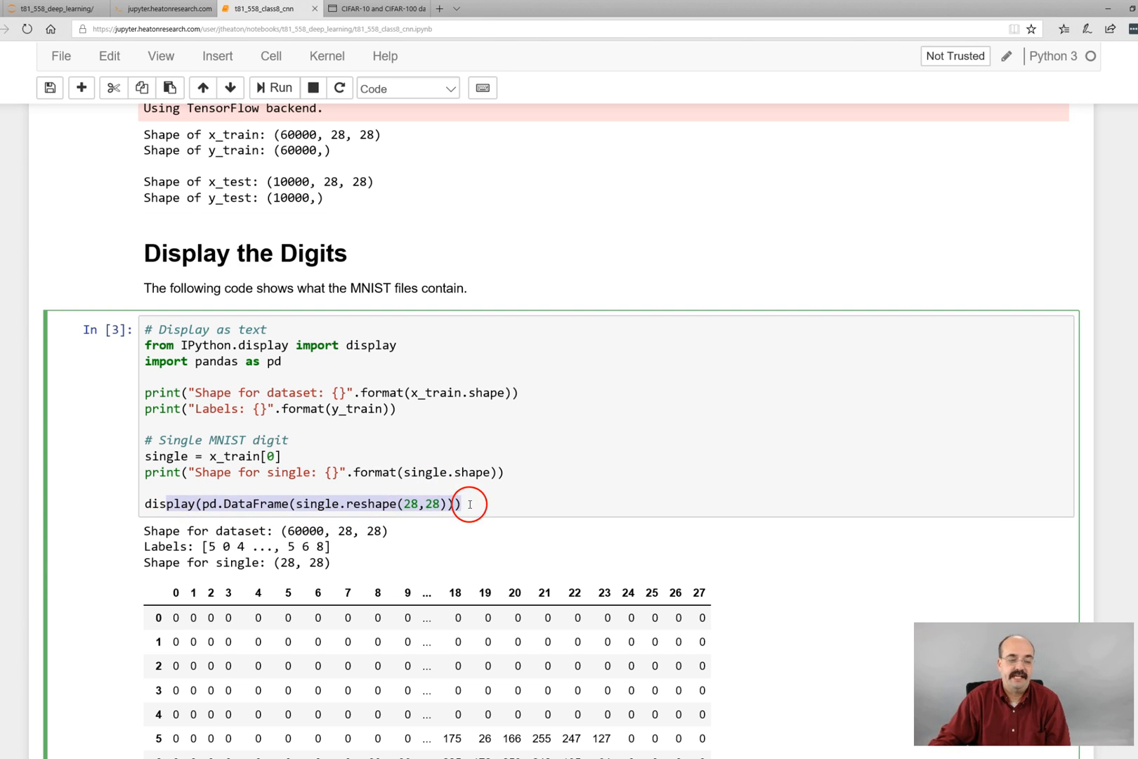
scroll(down, 3)
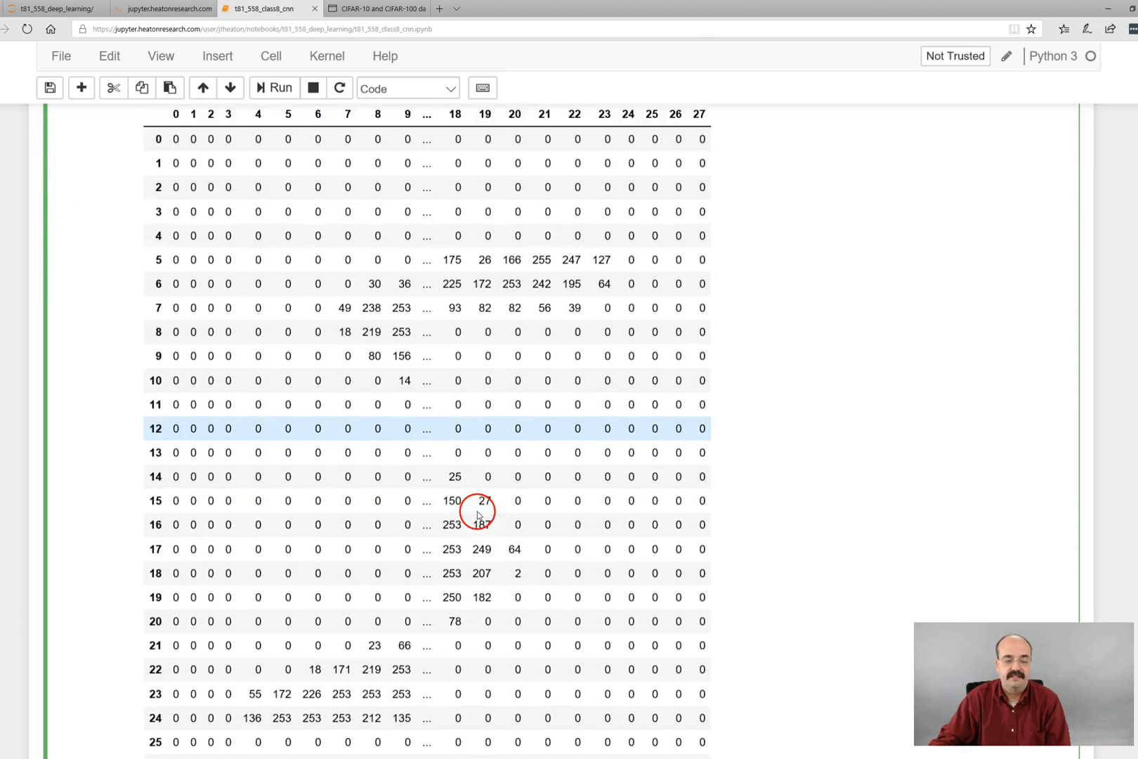
scroll(up, 3)
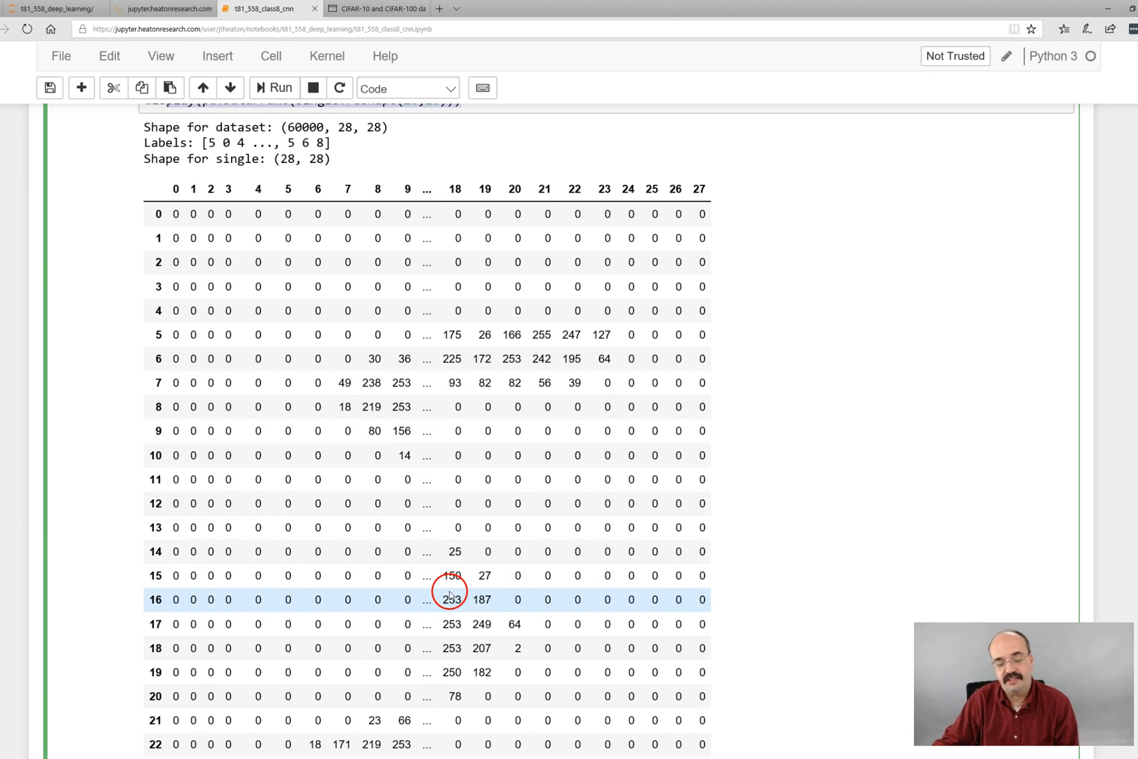
mouse_move(546, 425)
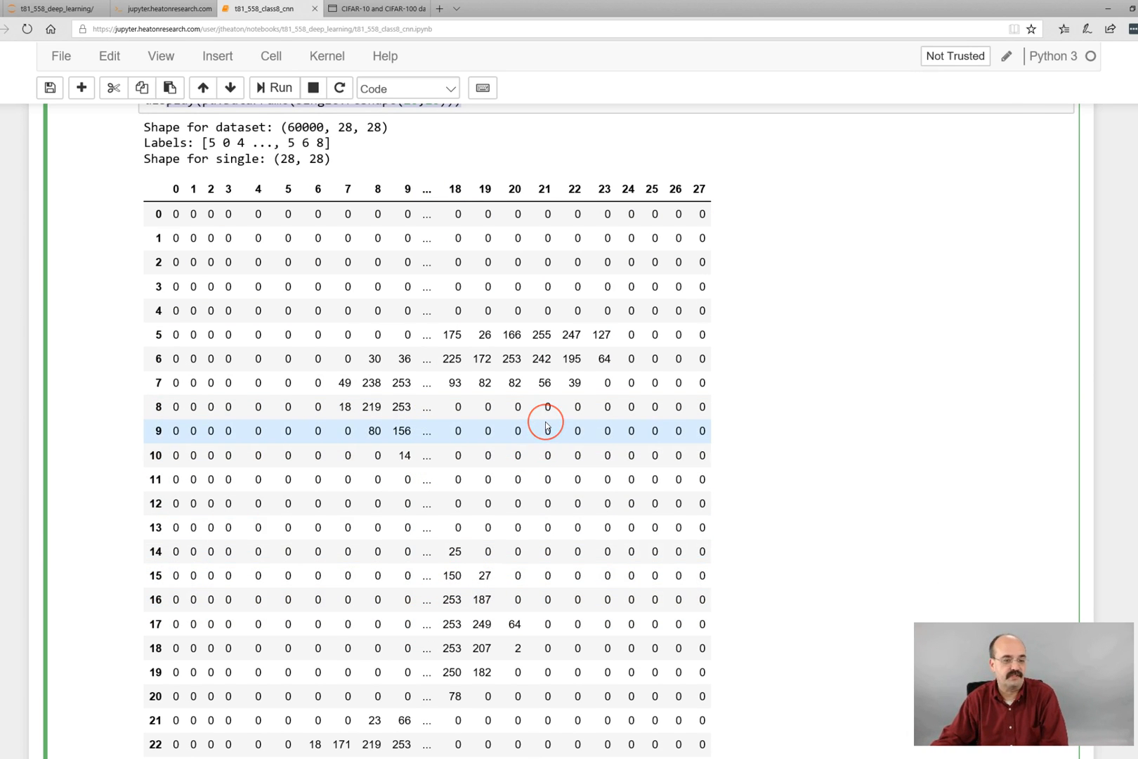
scroll(down, 3)
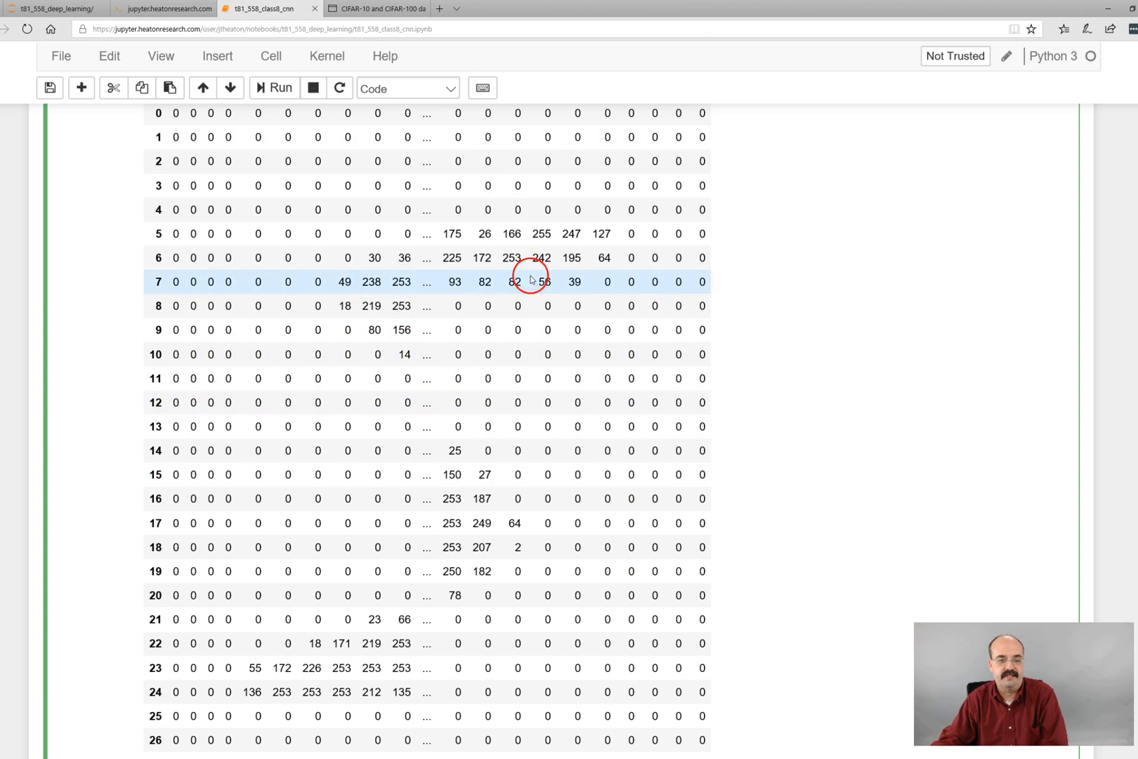
scroll(up, 3)
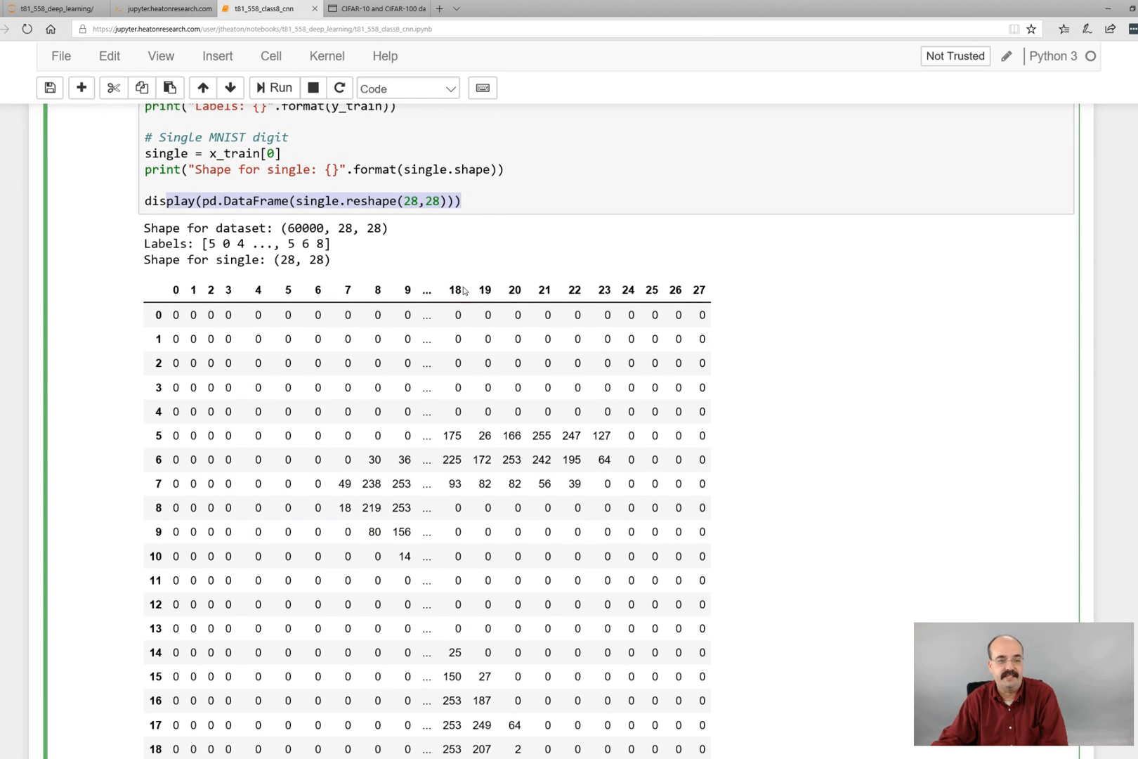
click(456, 315)
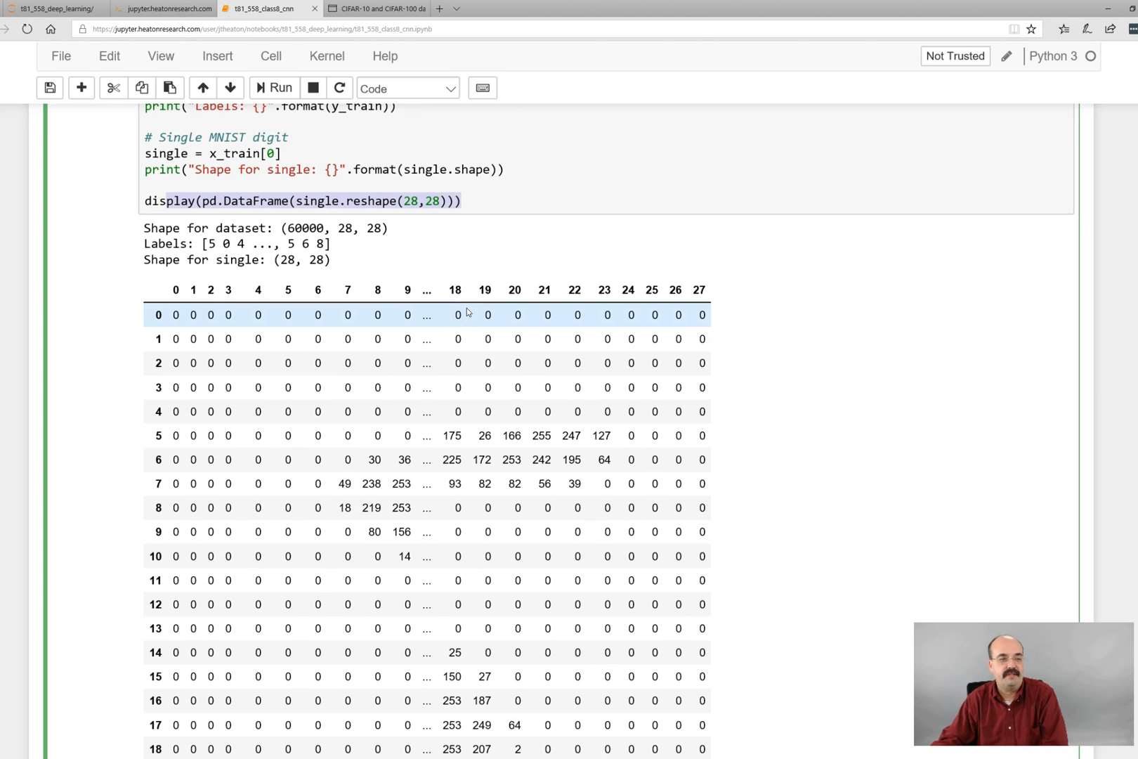
mouse_move(577, 388)
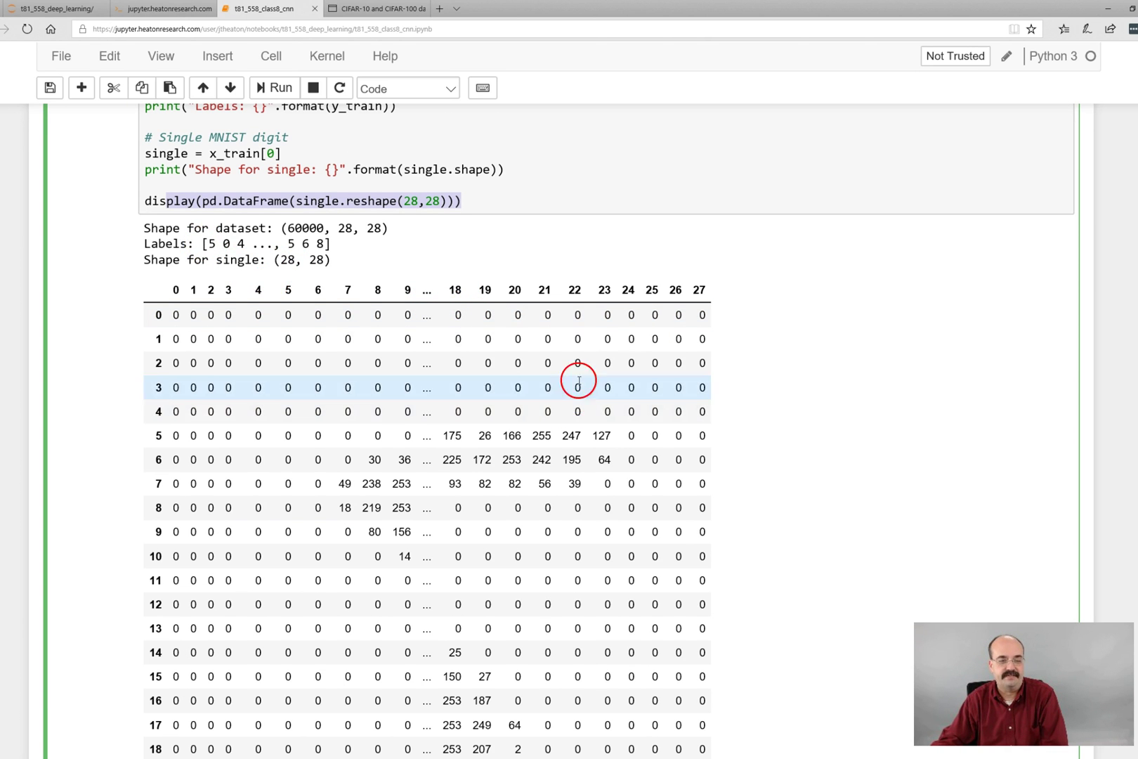
scroll(down, 3)
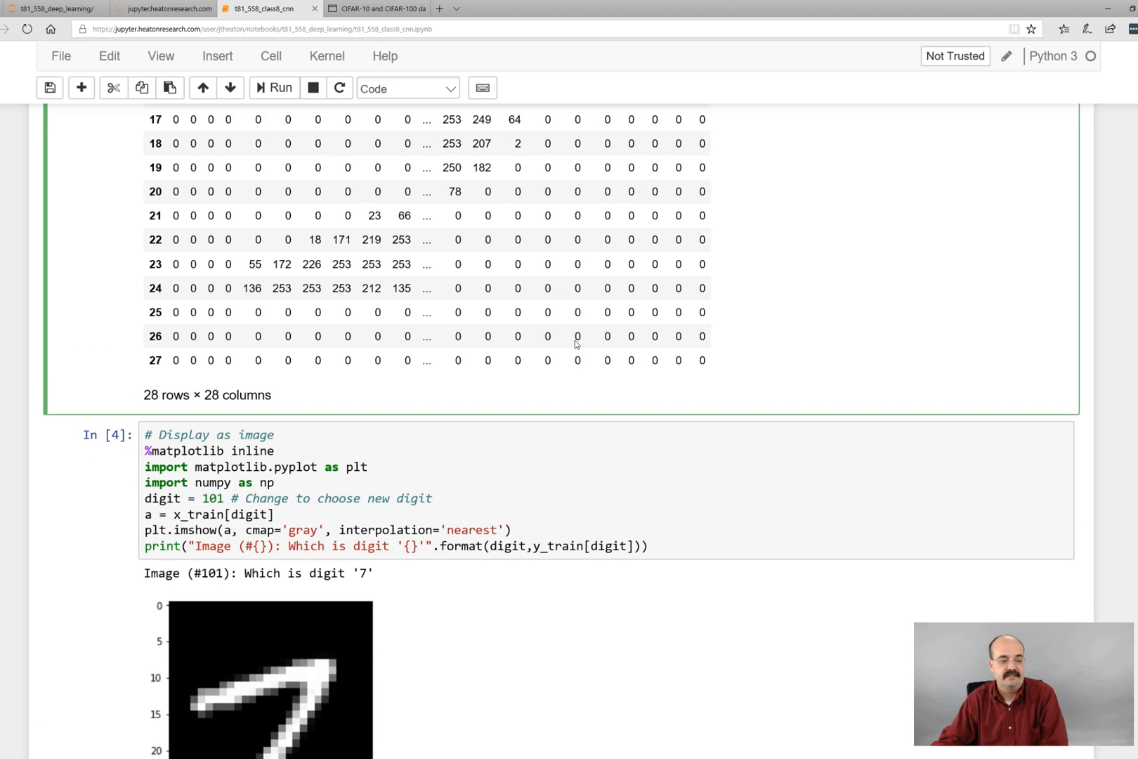
scroll(down, 3)
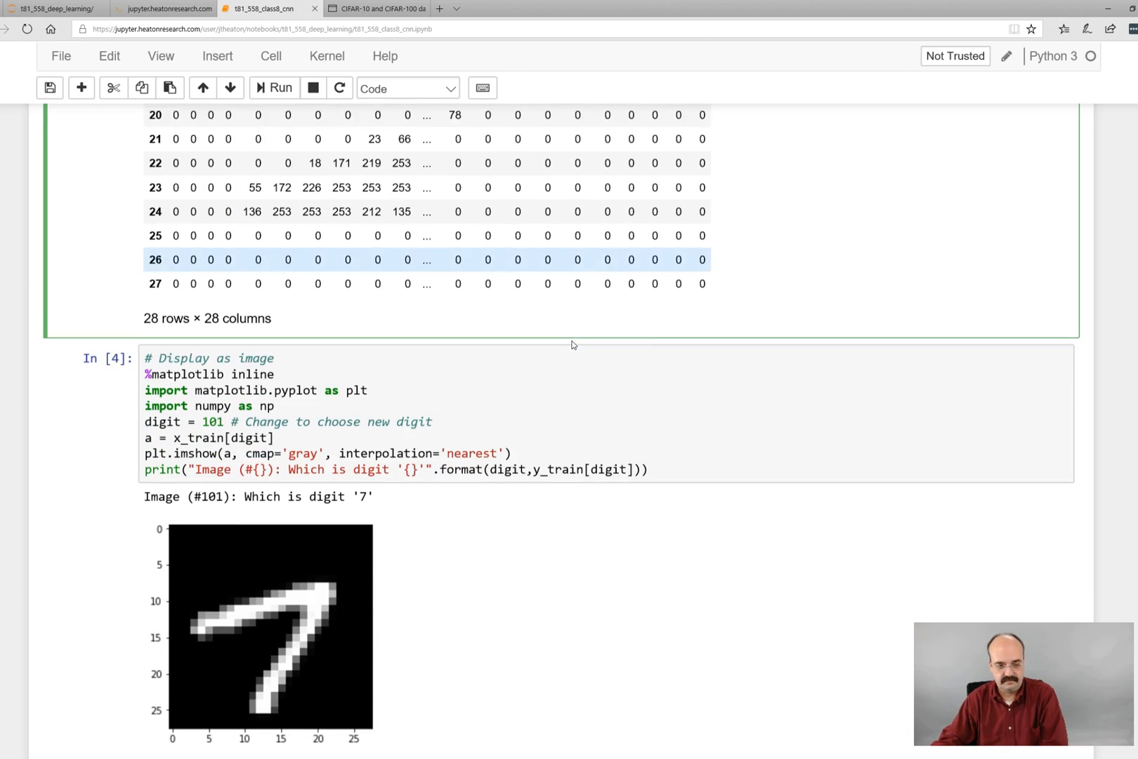
scroll(up, 3)
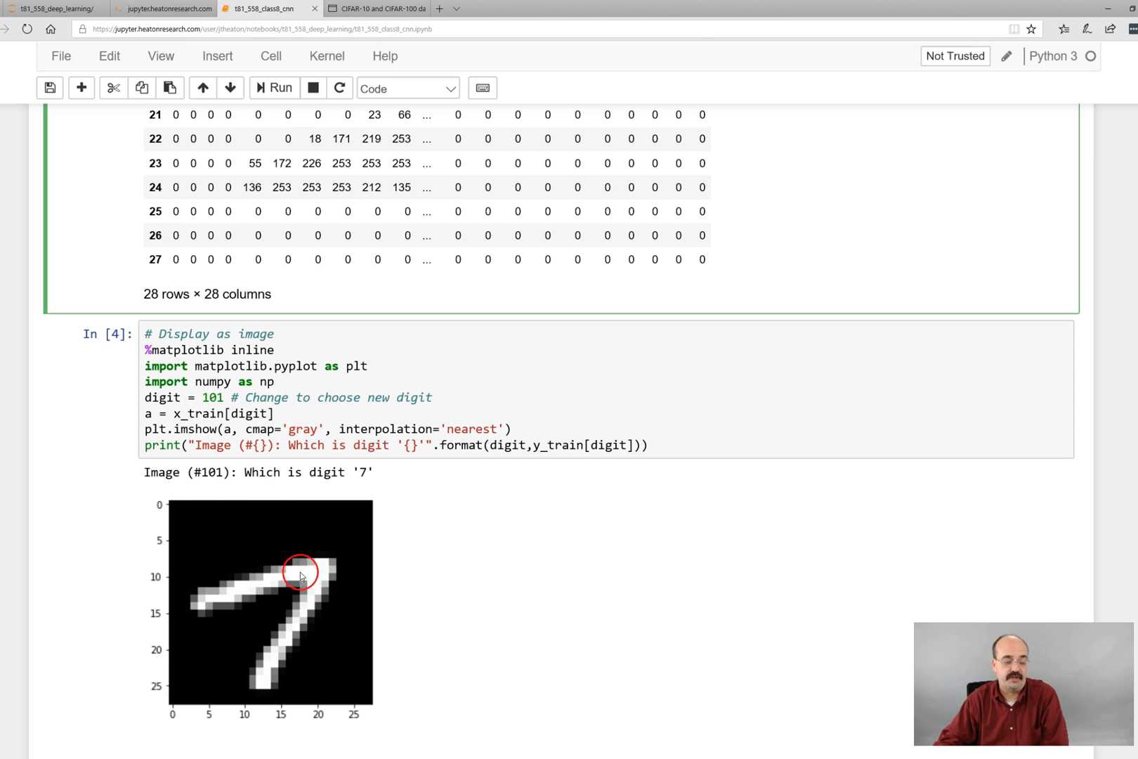
mouse_move(278, 478)
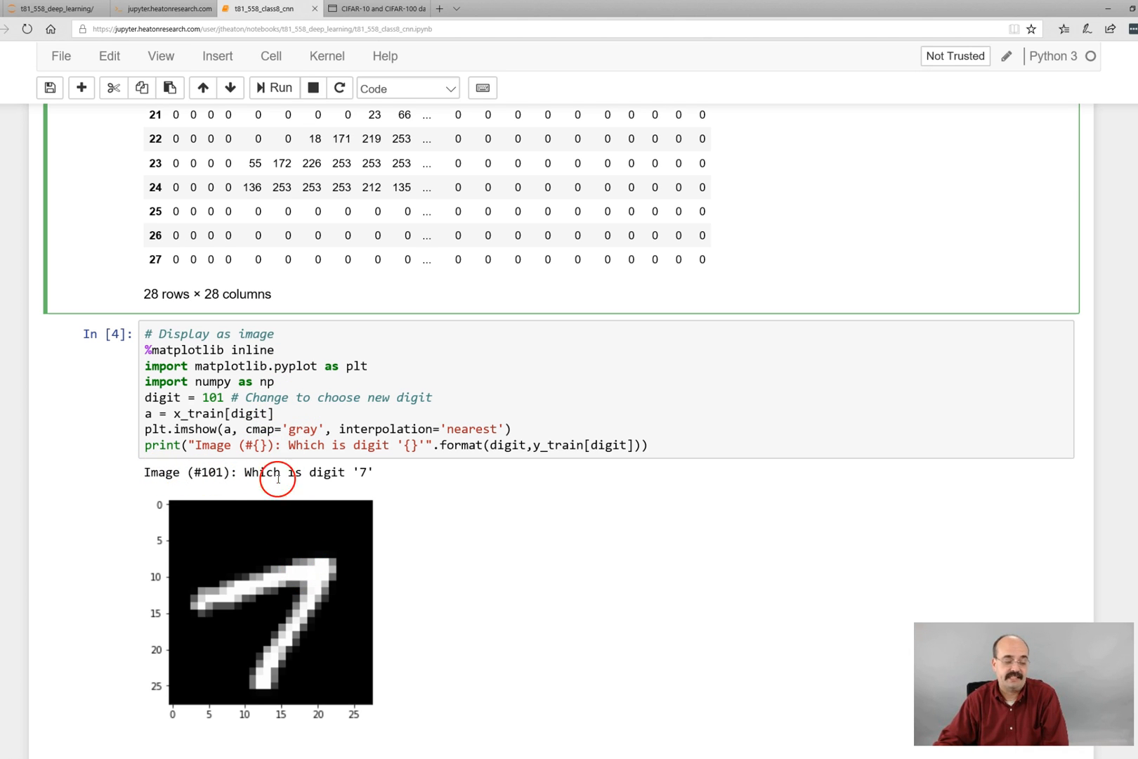
mouse_move(358, 469)
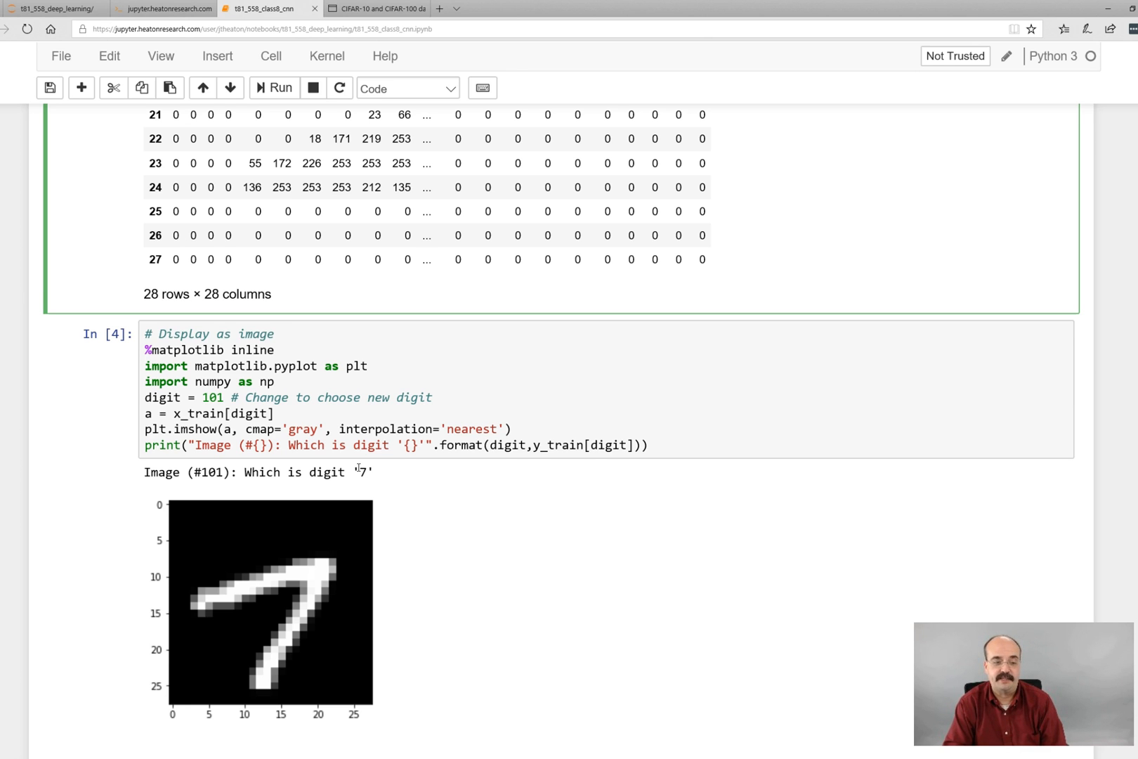
Step: Scroll to the Define CNN cell with the Keras Sequential model code
scroll(down, 3)
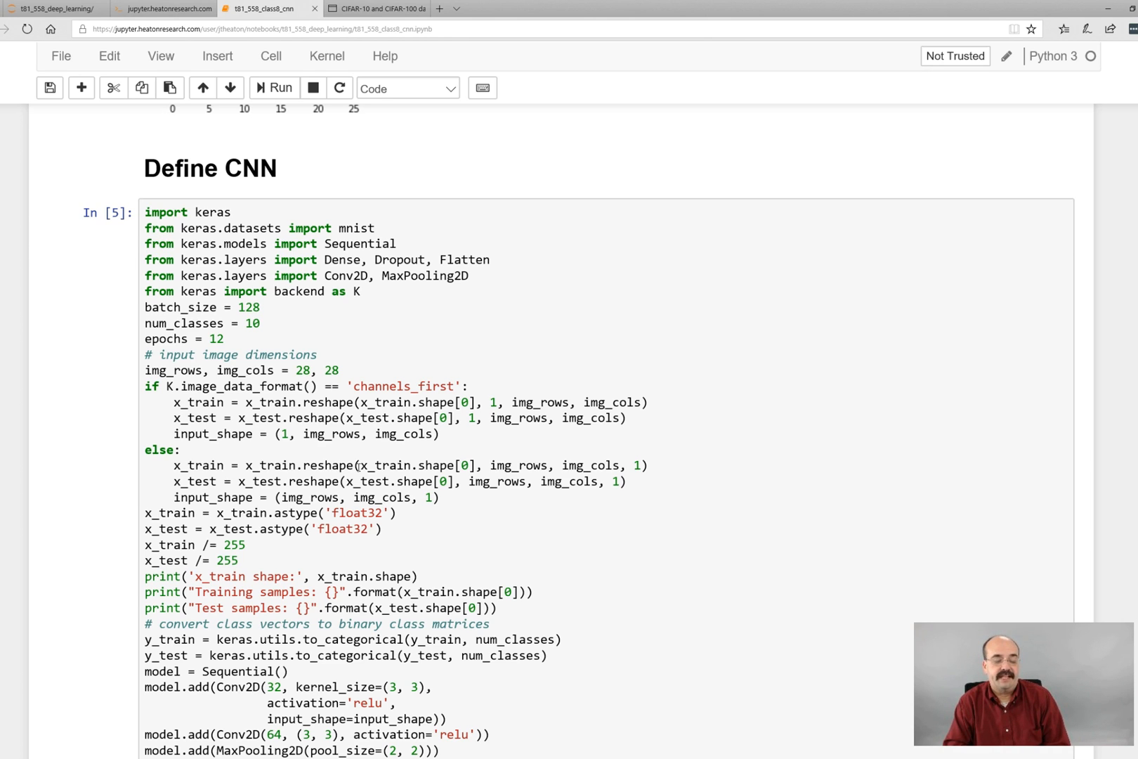
mouse_move(231, 497)
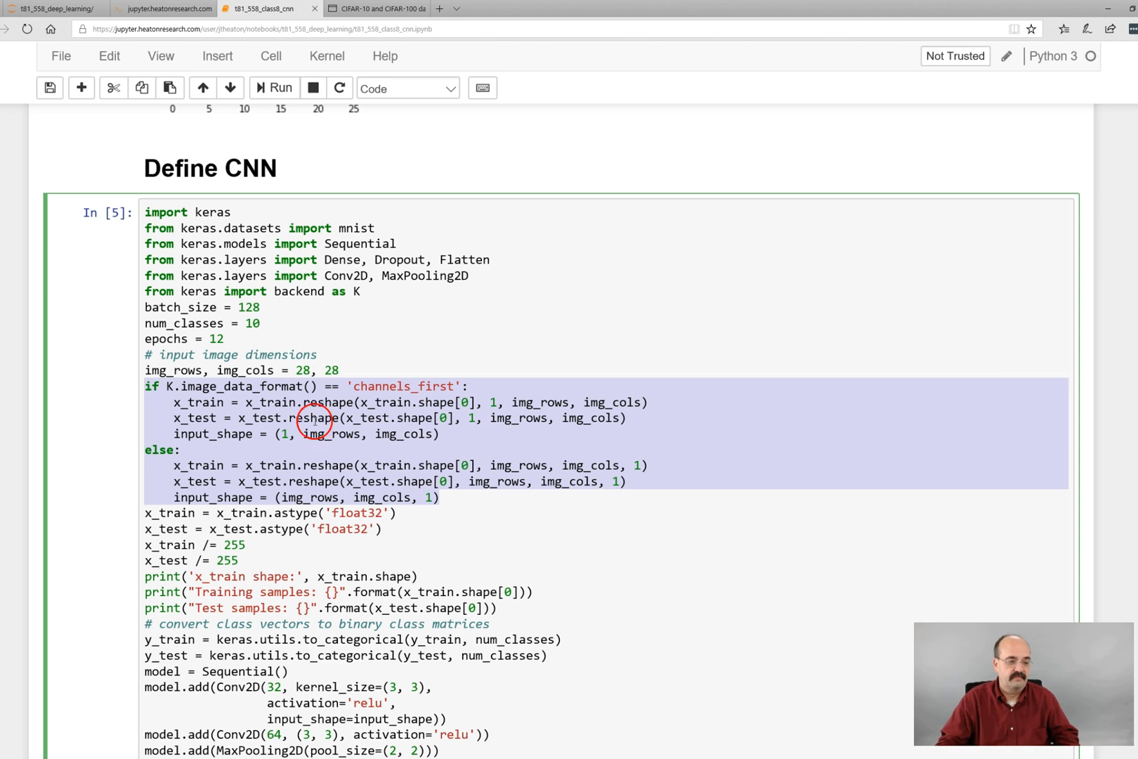
mouse_move(196, 399)
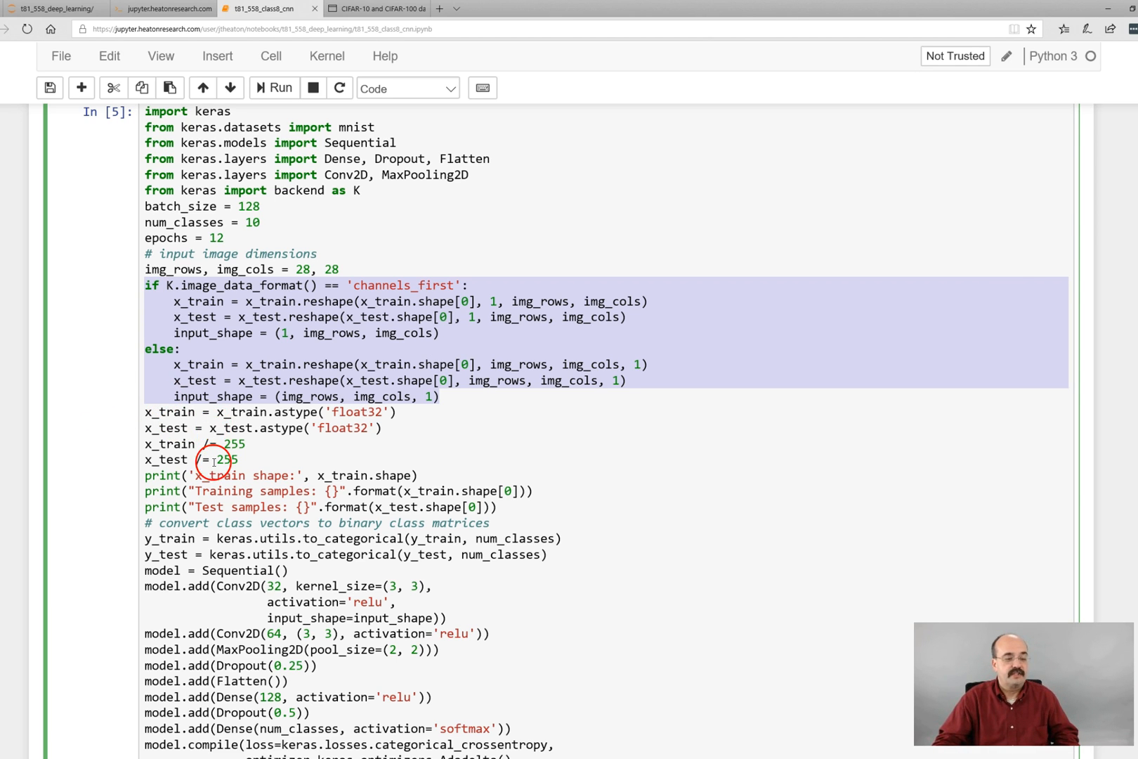
scroll(down, 3)
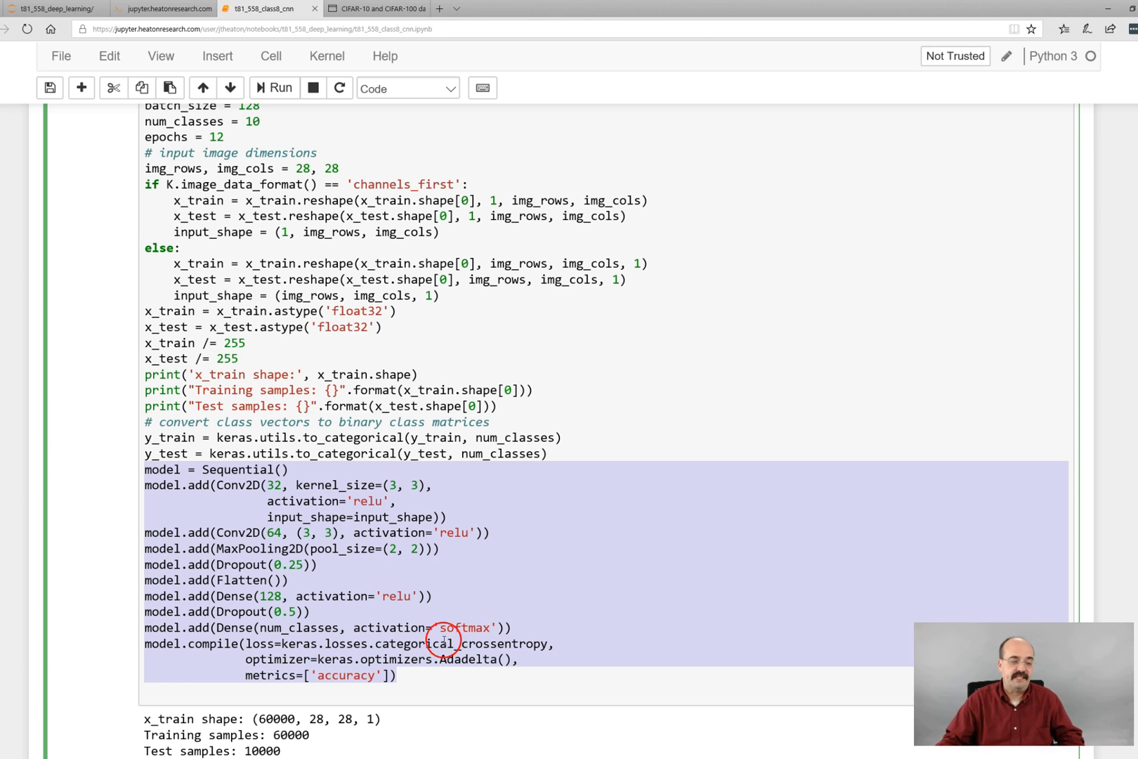
mouse_move(236, 548)
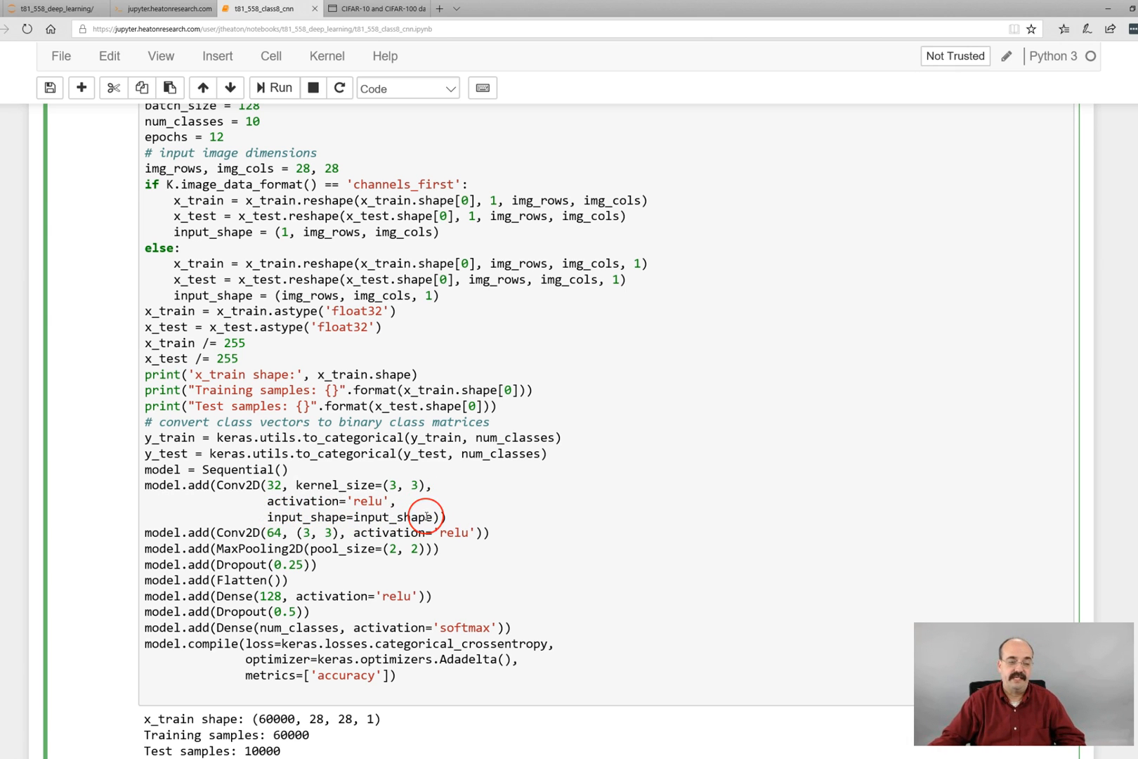
mouse_move(260, 484)
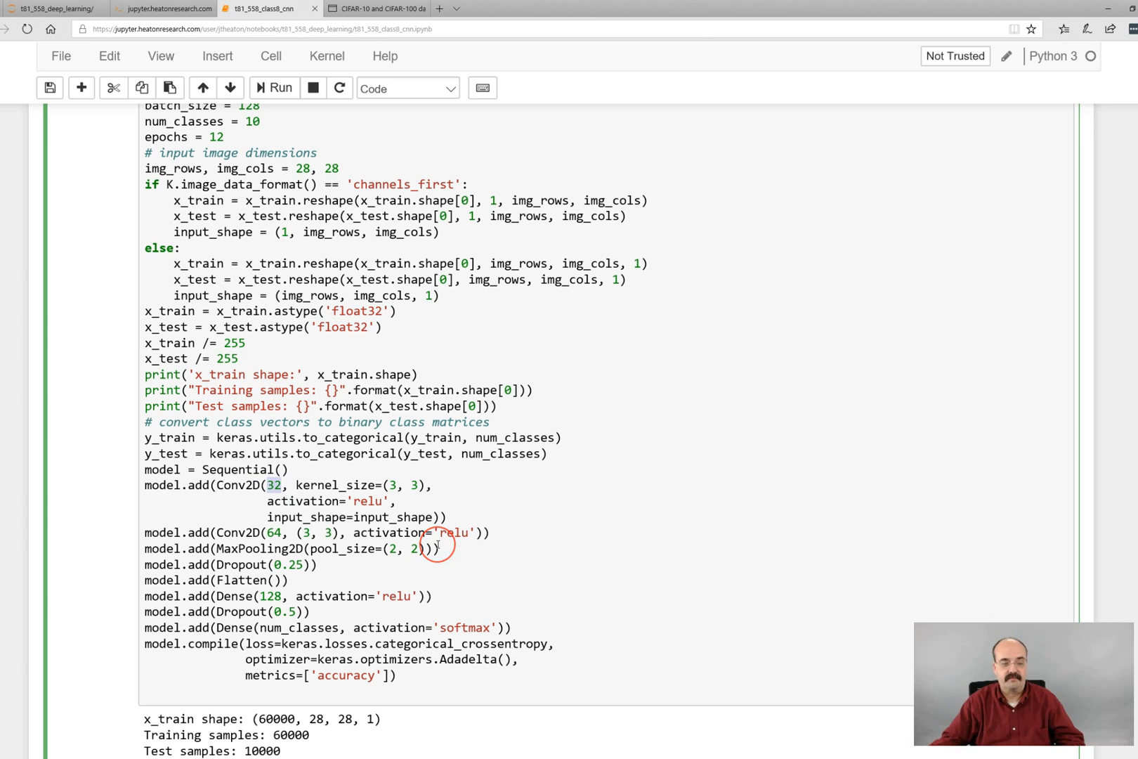
mouse_move(401, 518)
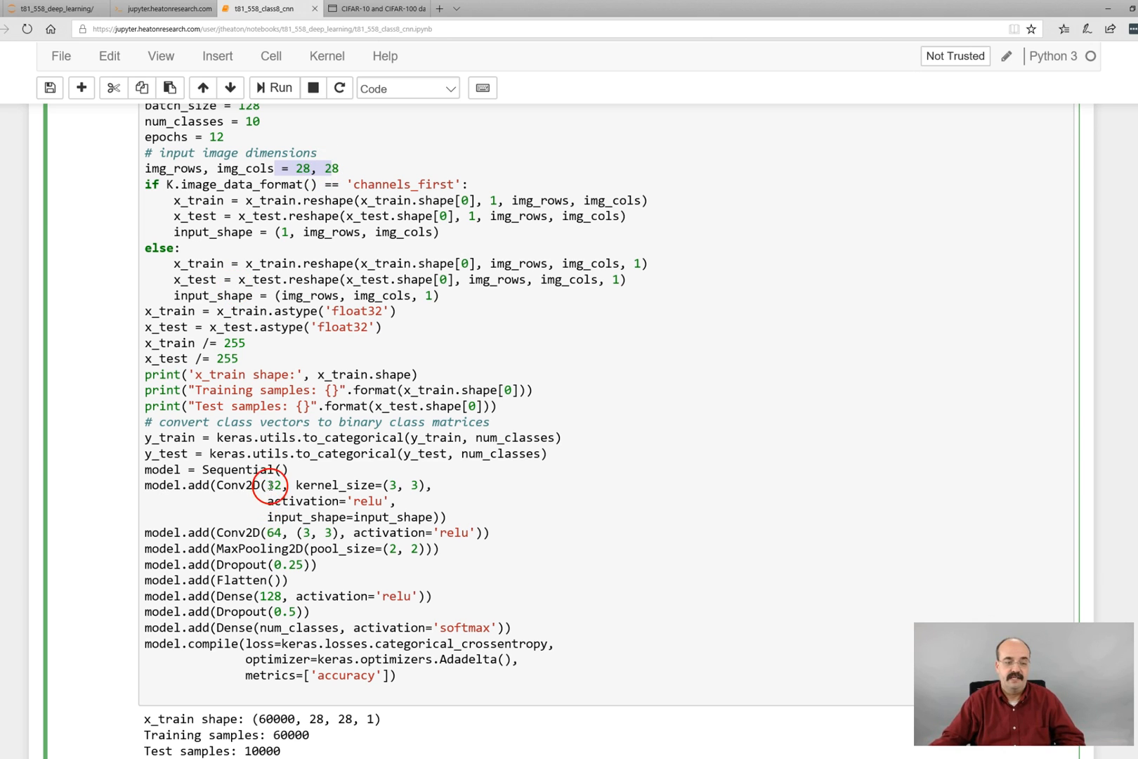
mouse_move(666, 539)
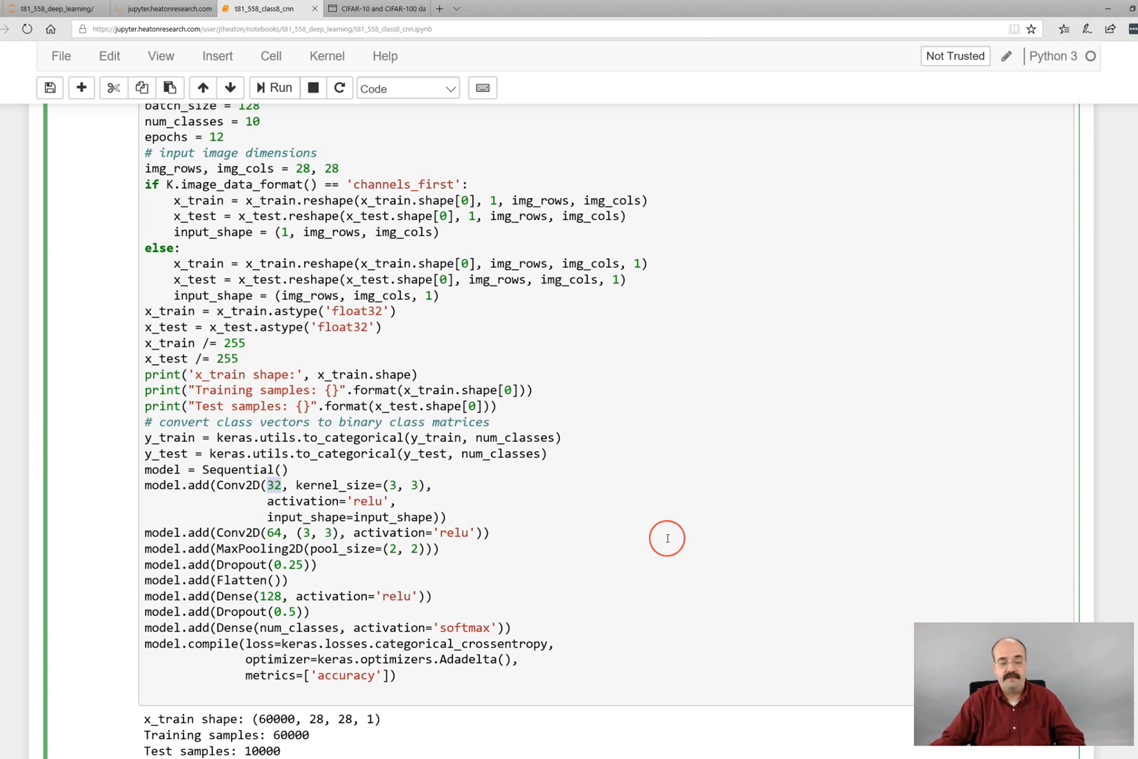
mouse_move(666, 538)
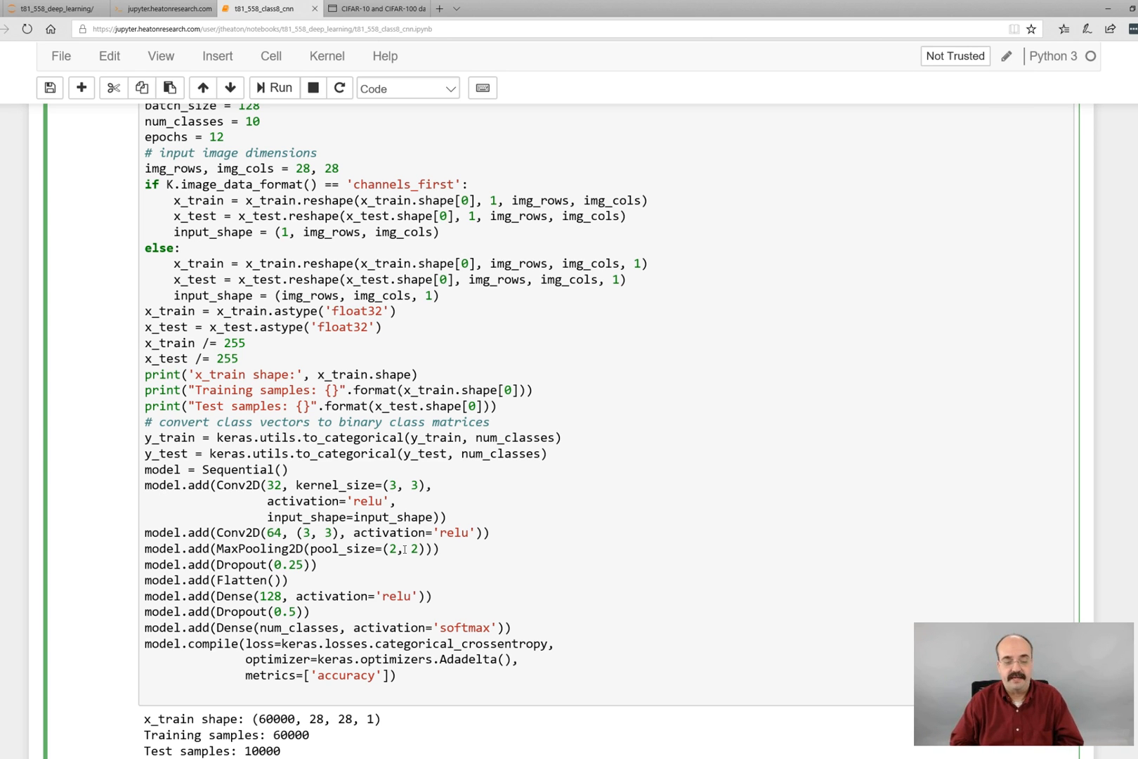
click(272, 531)
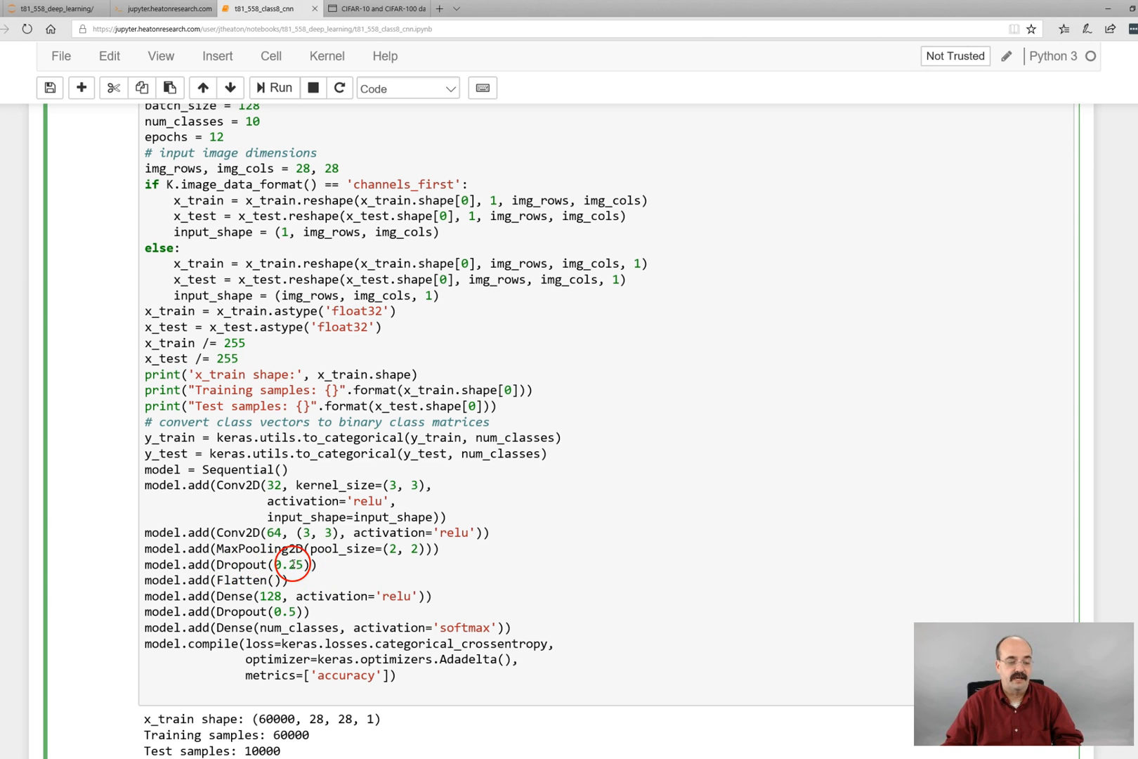
mouse_move(298, 586)
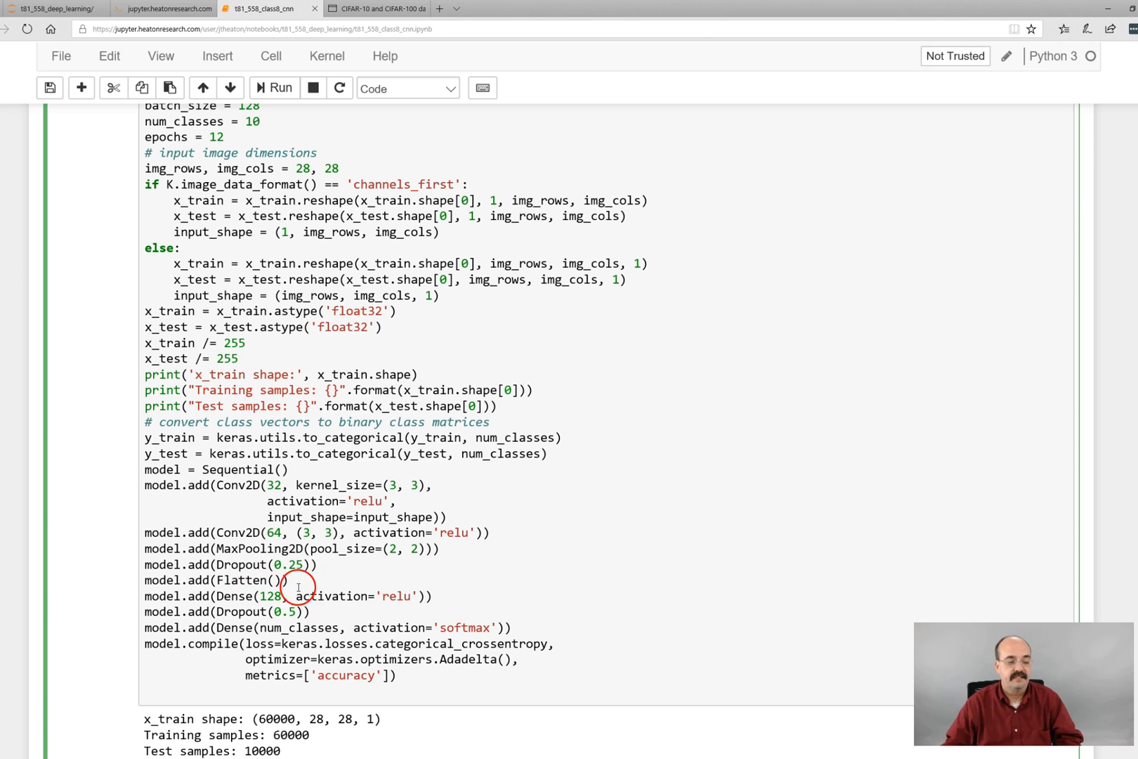
mouse_move(146, 580)
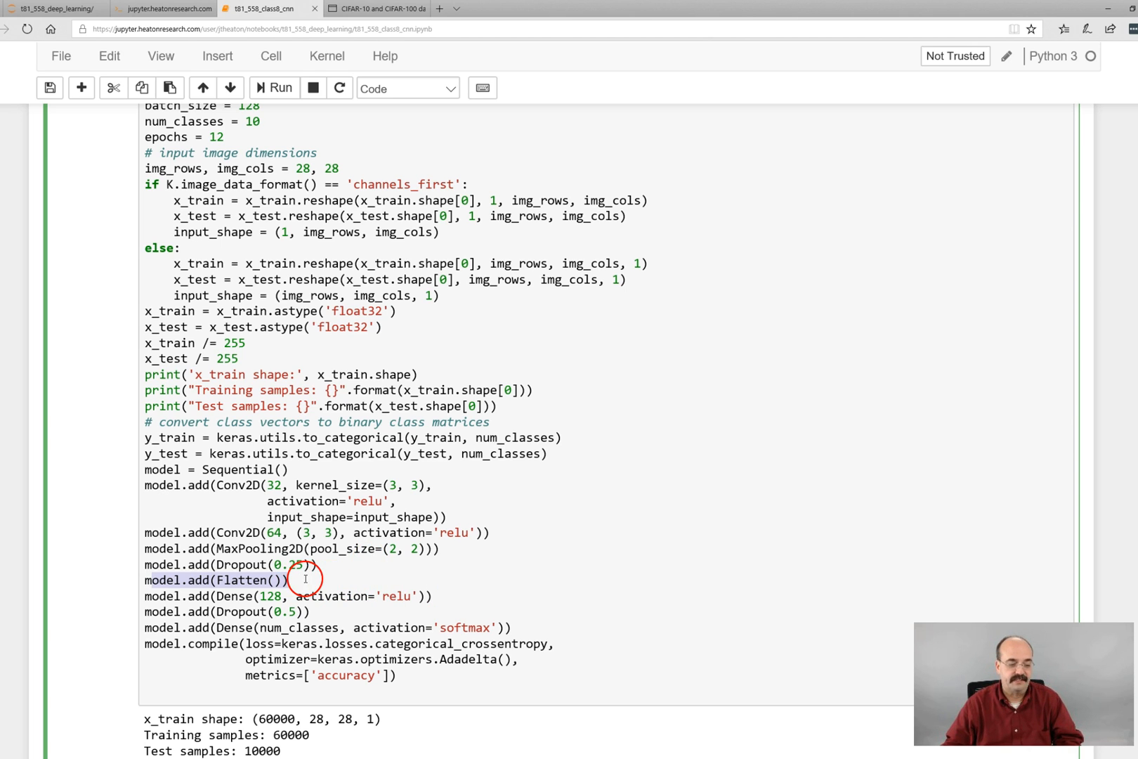
mouse_move(266, 501)
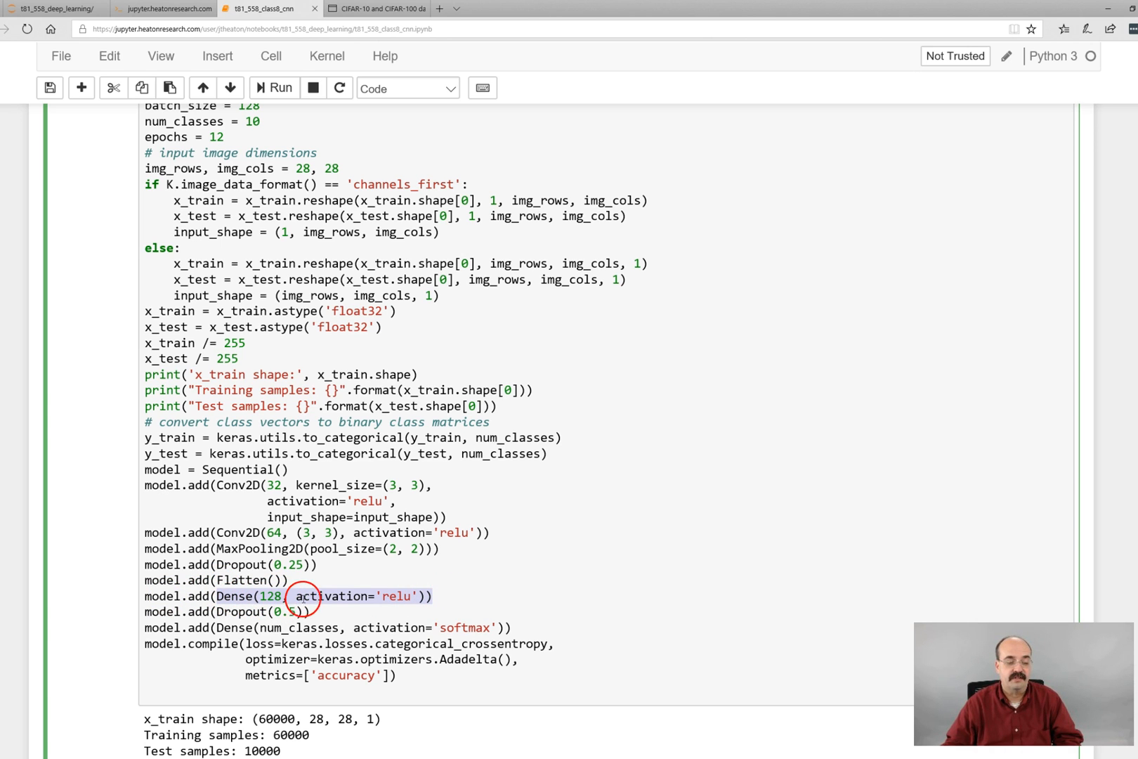
mouse_move(234, 595)
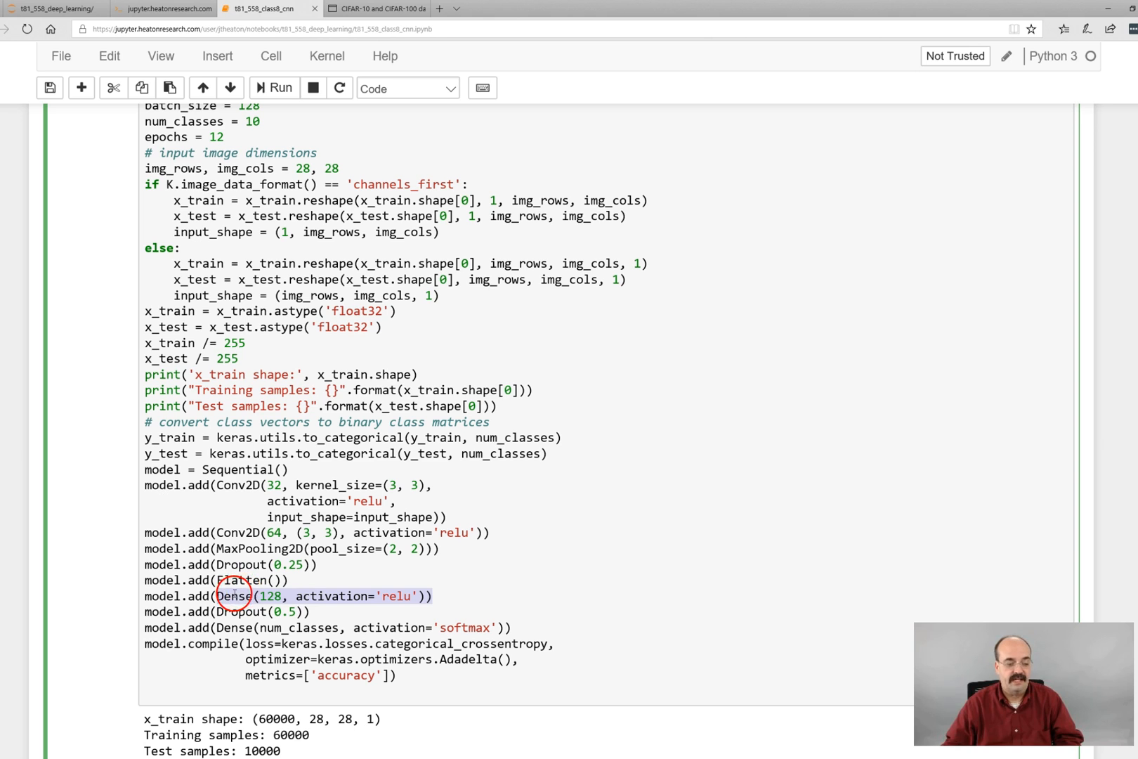
mouse_move(255, 588)
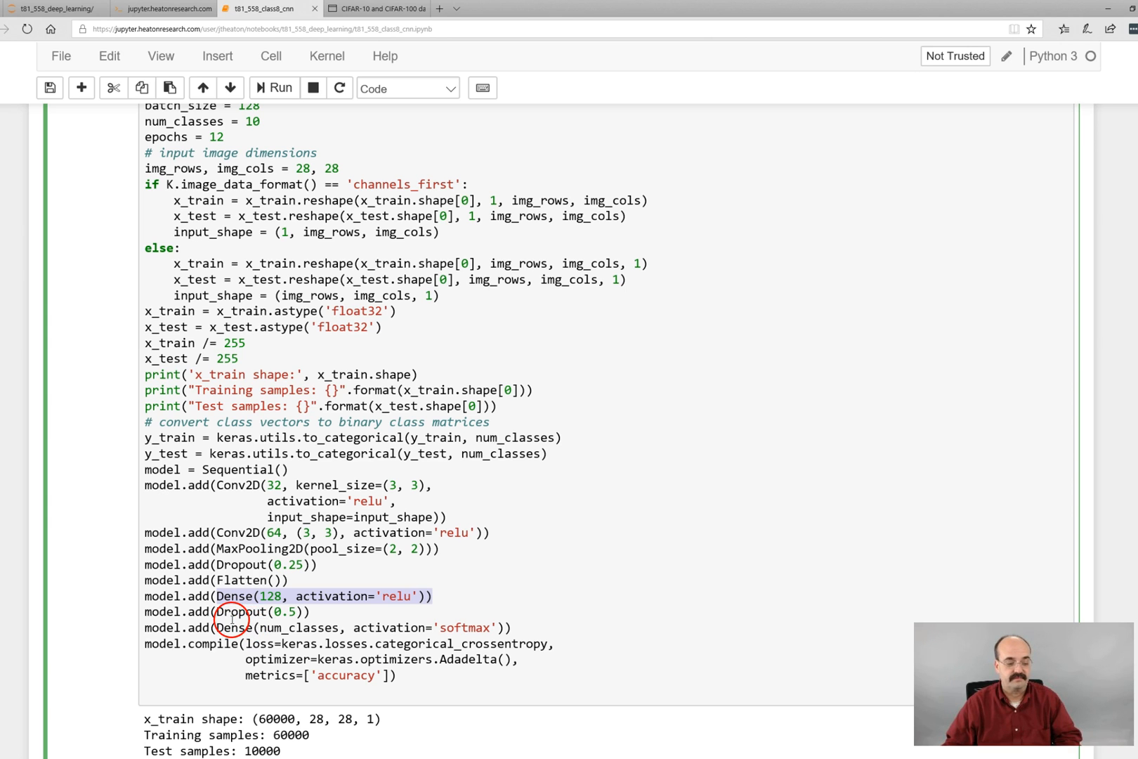
mouse_move(412, 609)
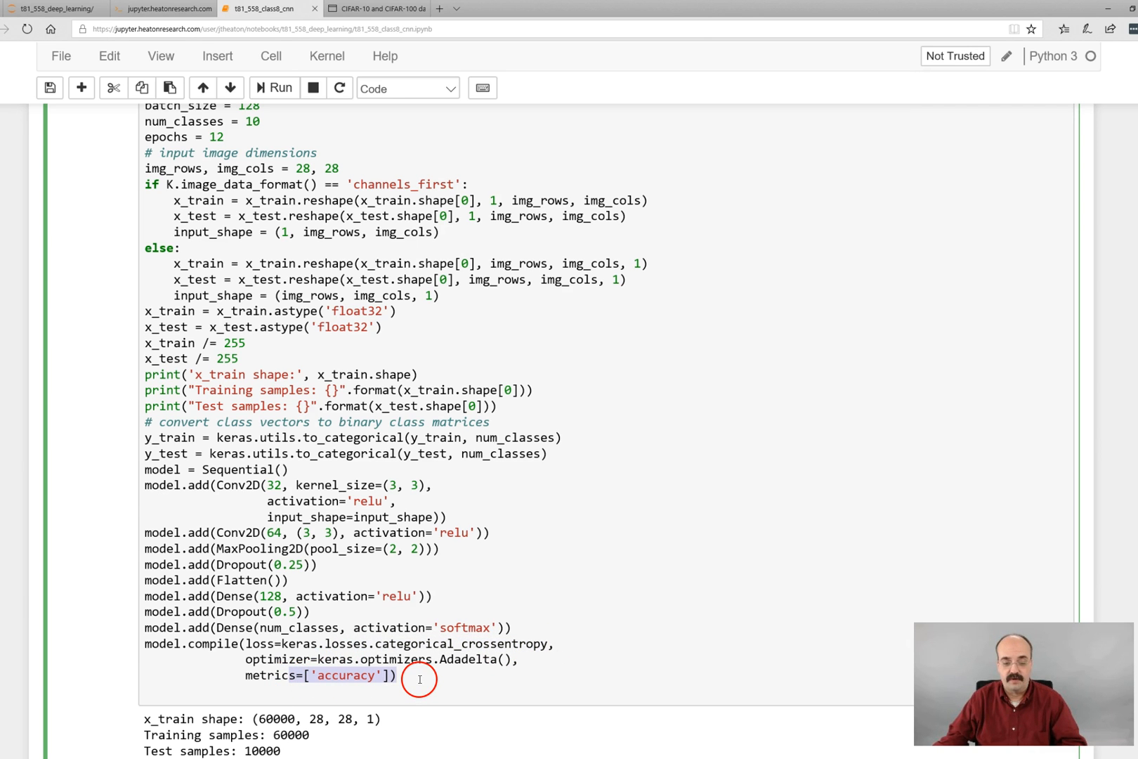
scroll(down, 3)
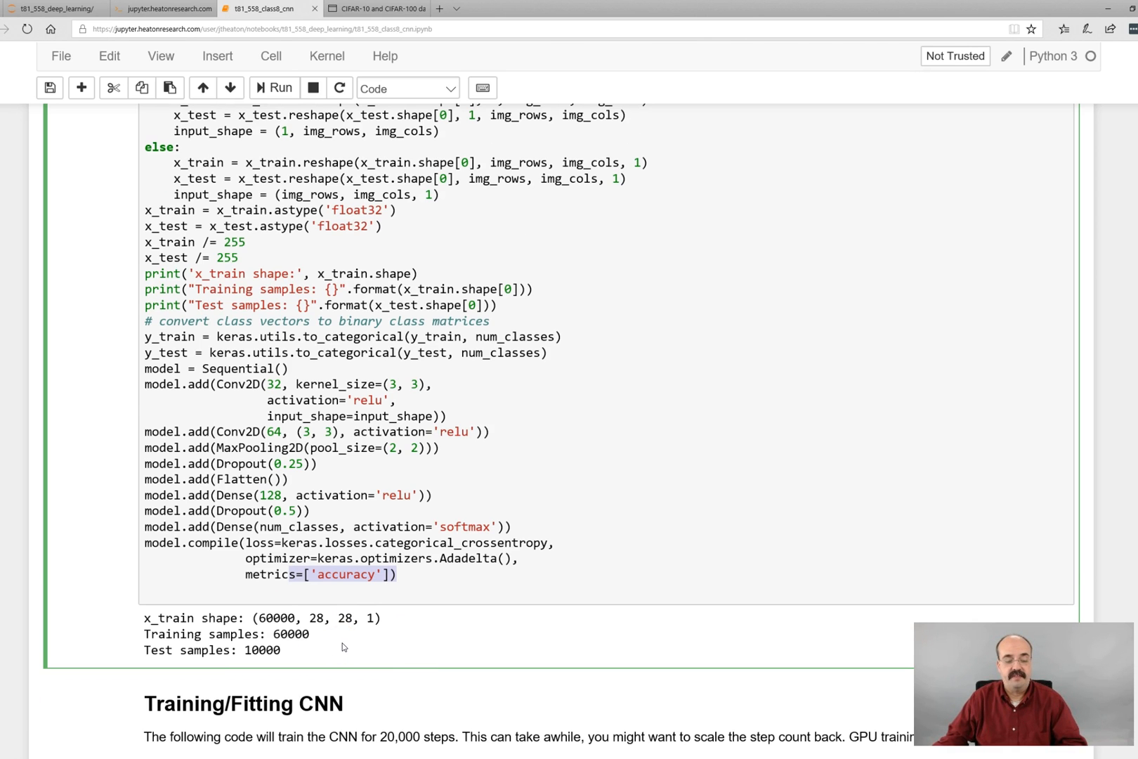
Step: Scroll past the model output to the Training/Fitting CNN notes on CPU and GPU times
scroll(down, 3)
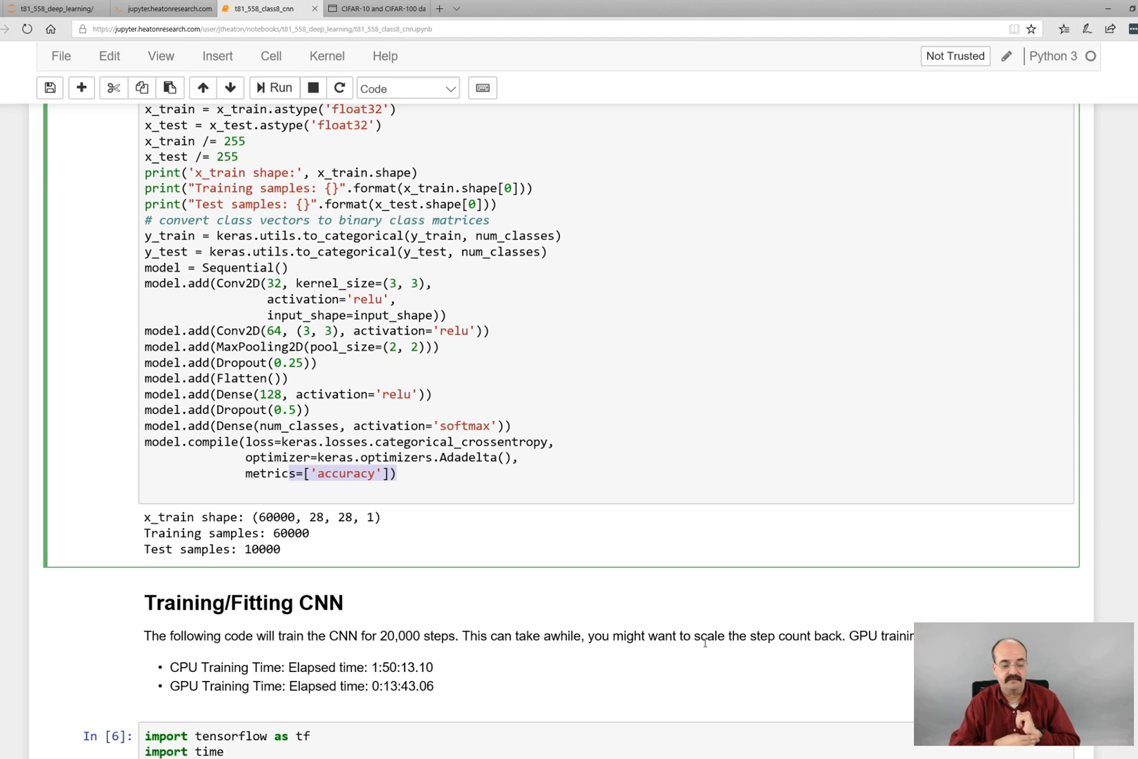
Step: Scroll through the 12-epoch training log to test accuracy 0.9902 and Evaluate Accuracy
scroll(down, 3)
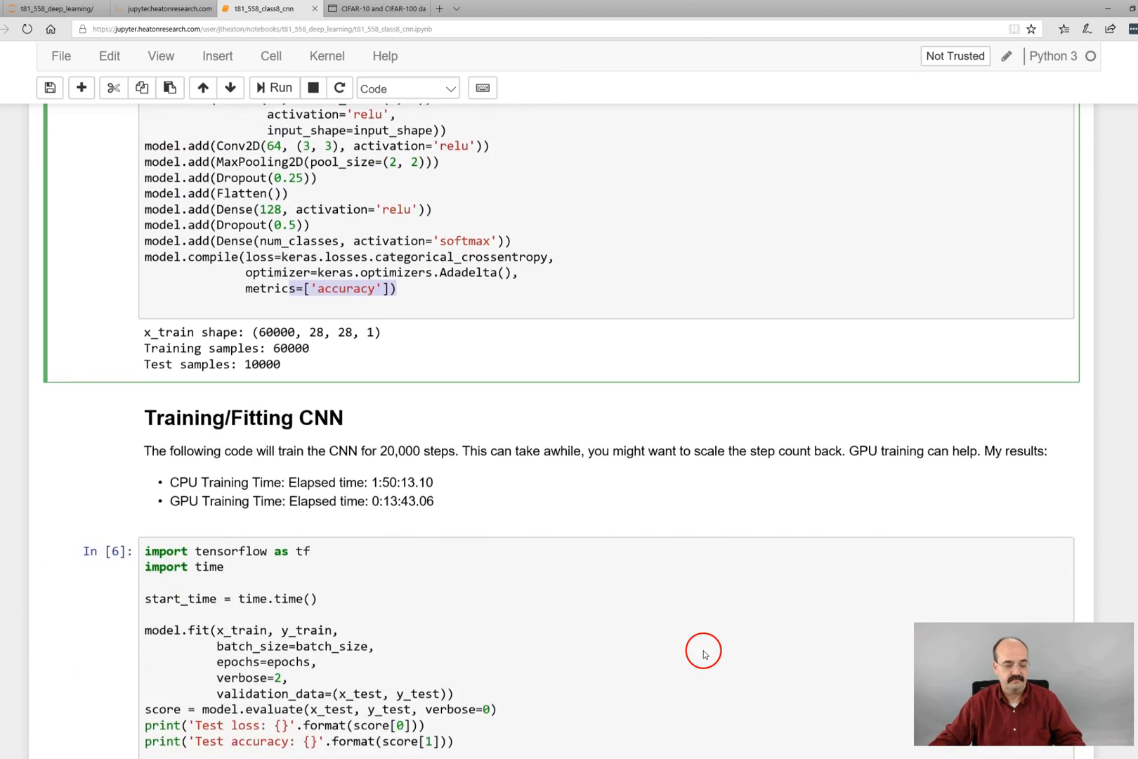
scroll(down, 3)
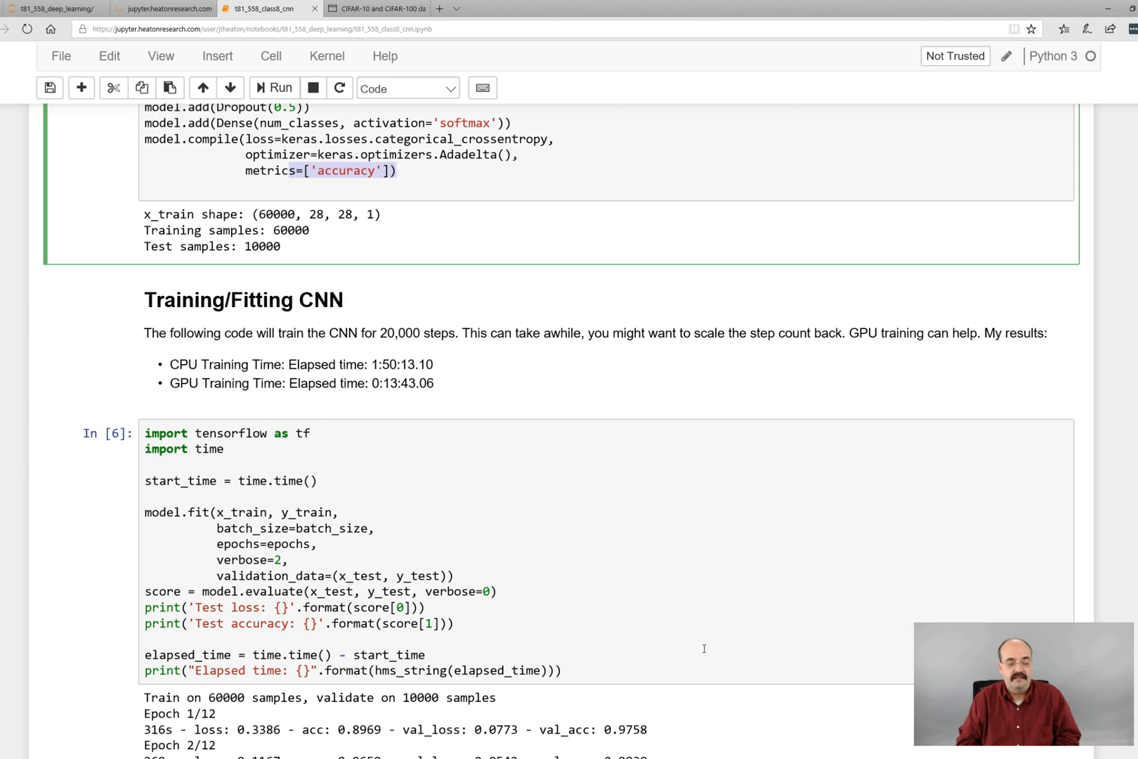
scroll(down, 3)
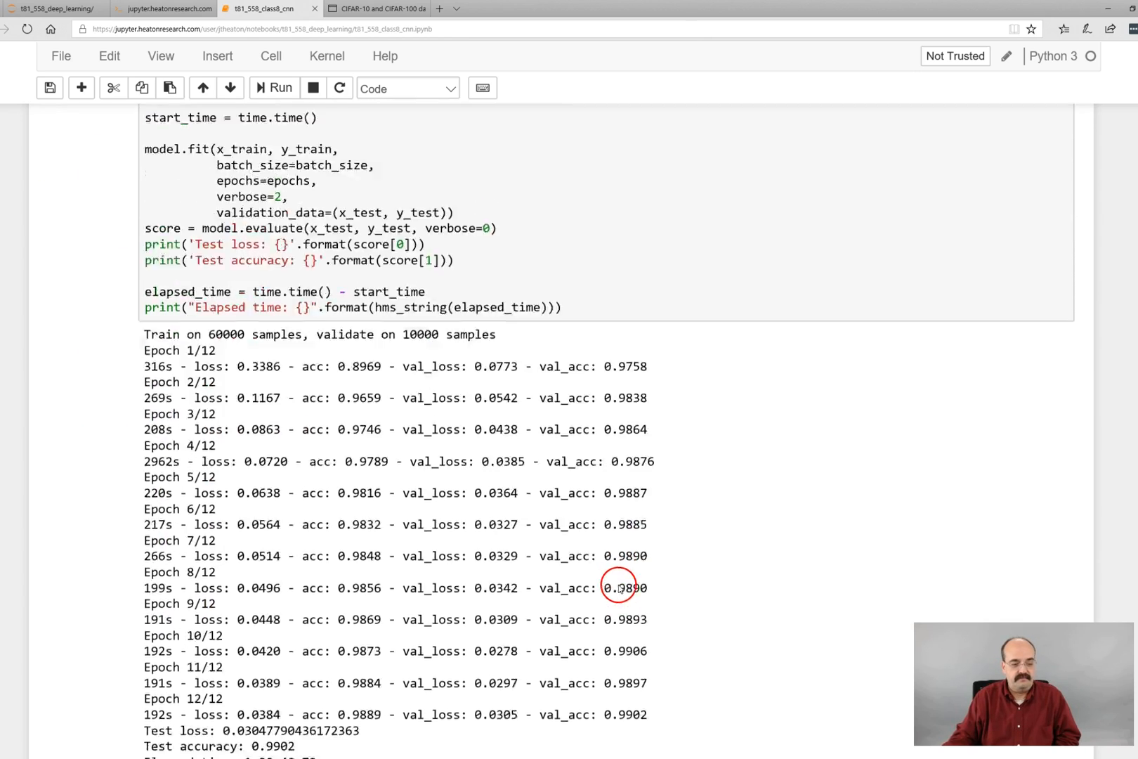
scroll(down, 3)
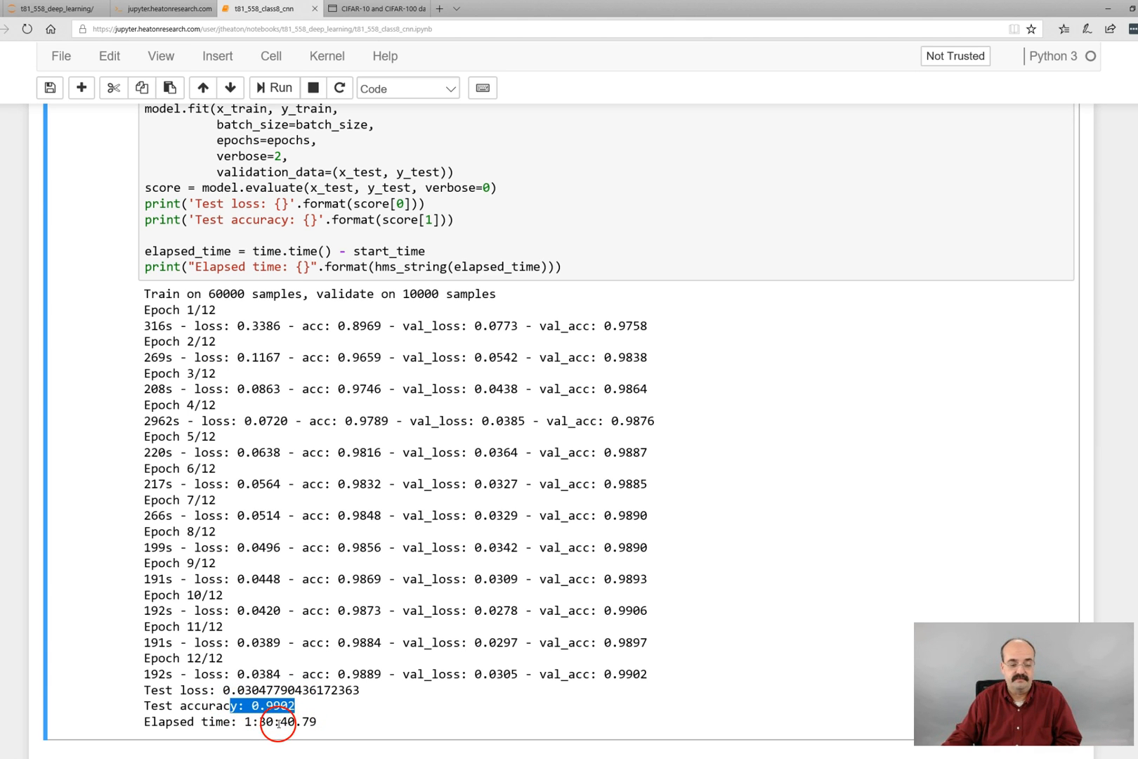
scroll(down, 3)
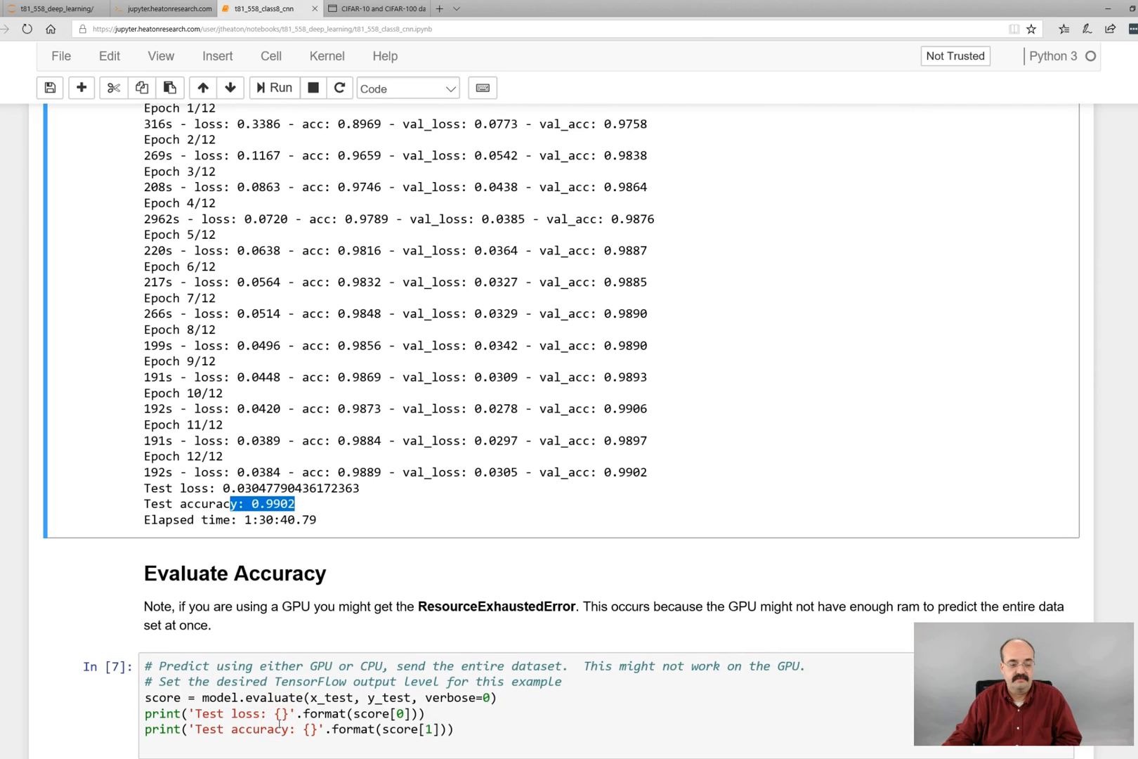
Step: Scroll to the sklearn prediction cell and point out the [1:100] test-image slice
scroll(down, 3)
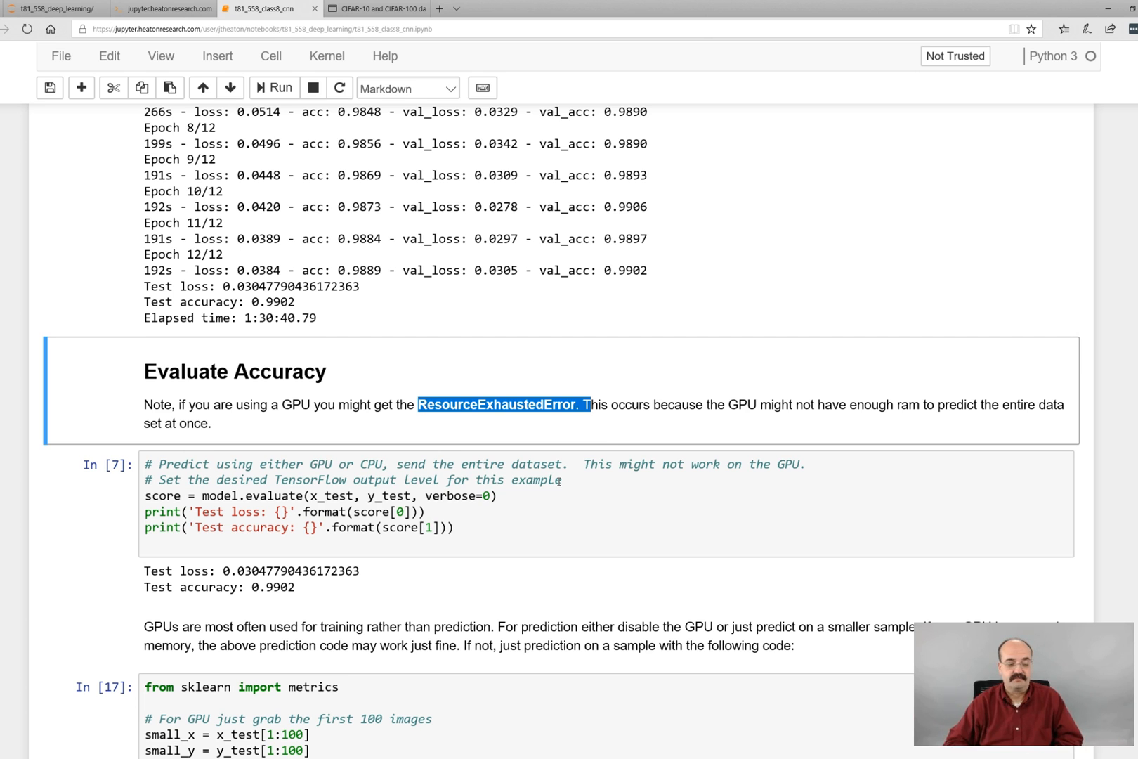
scroll(down, 3)
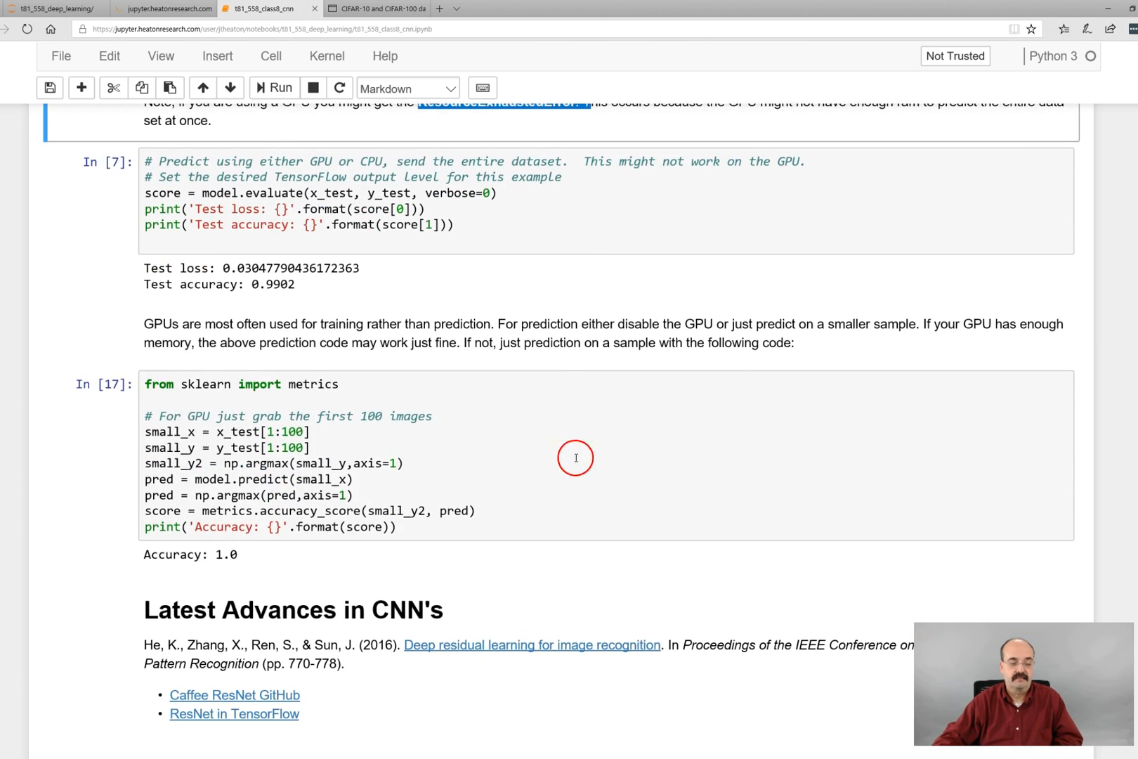
mouse_move(216, 458)
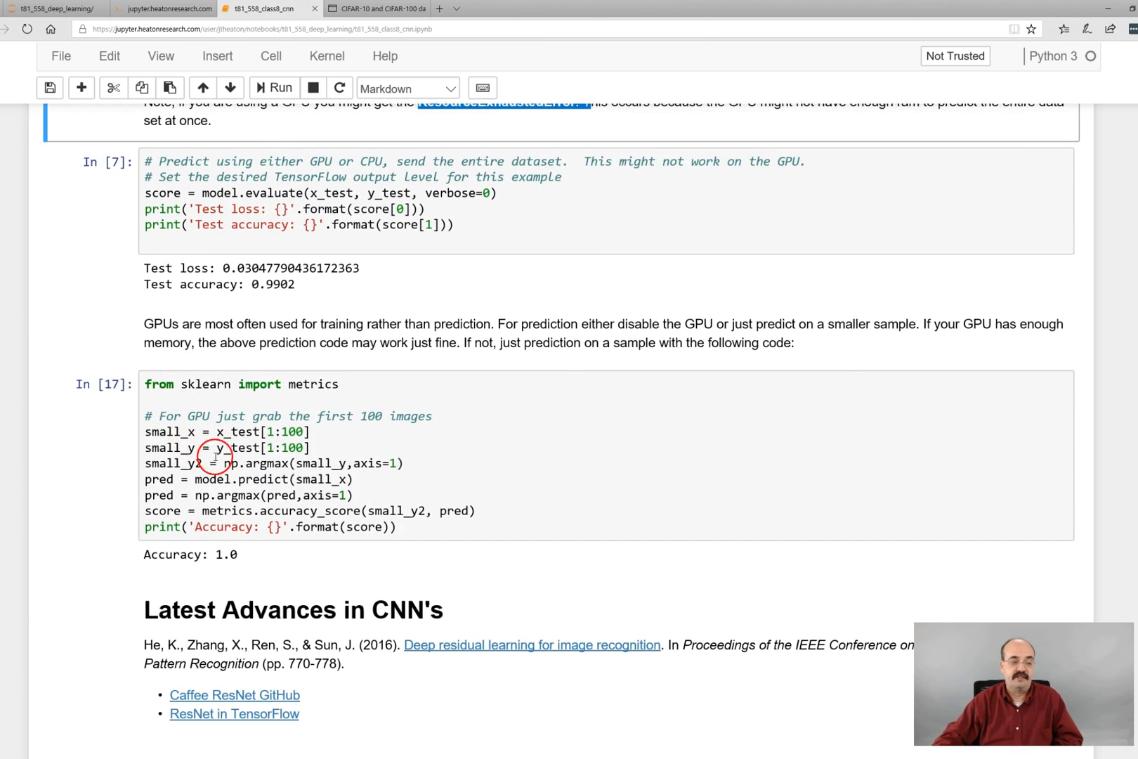
click(287, 432)
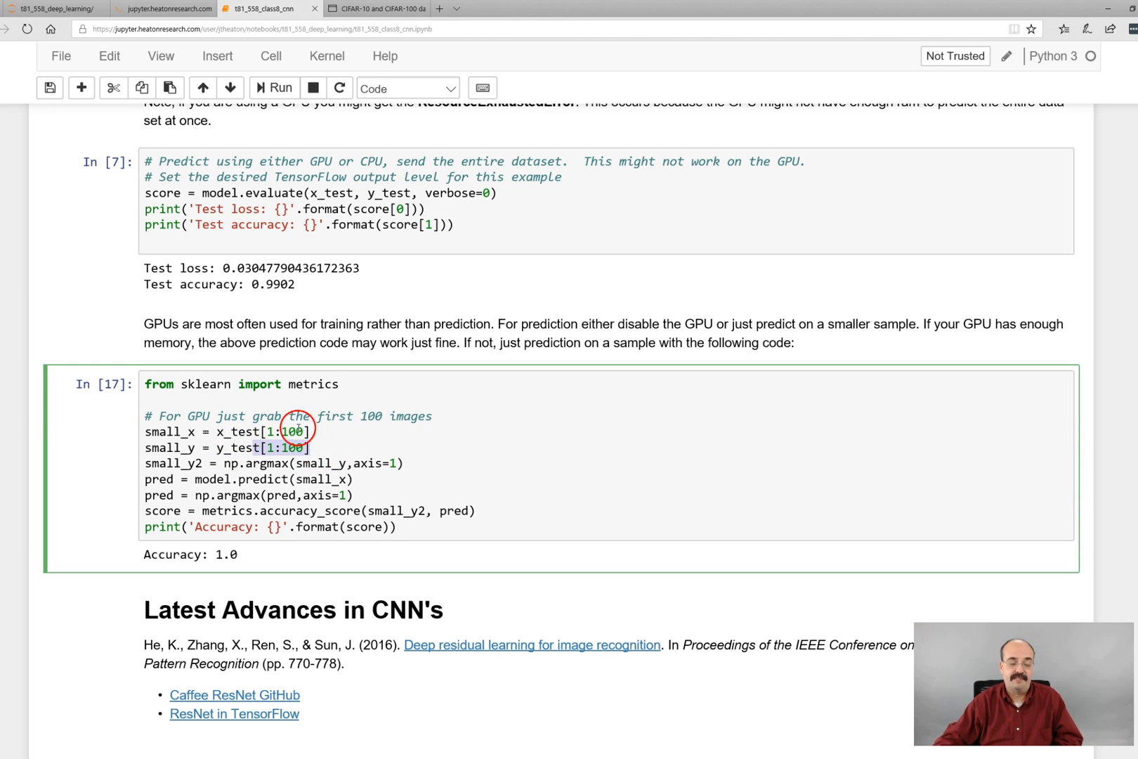
mouse_move(489, 471)
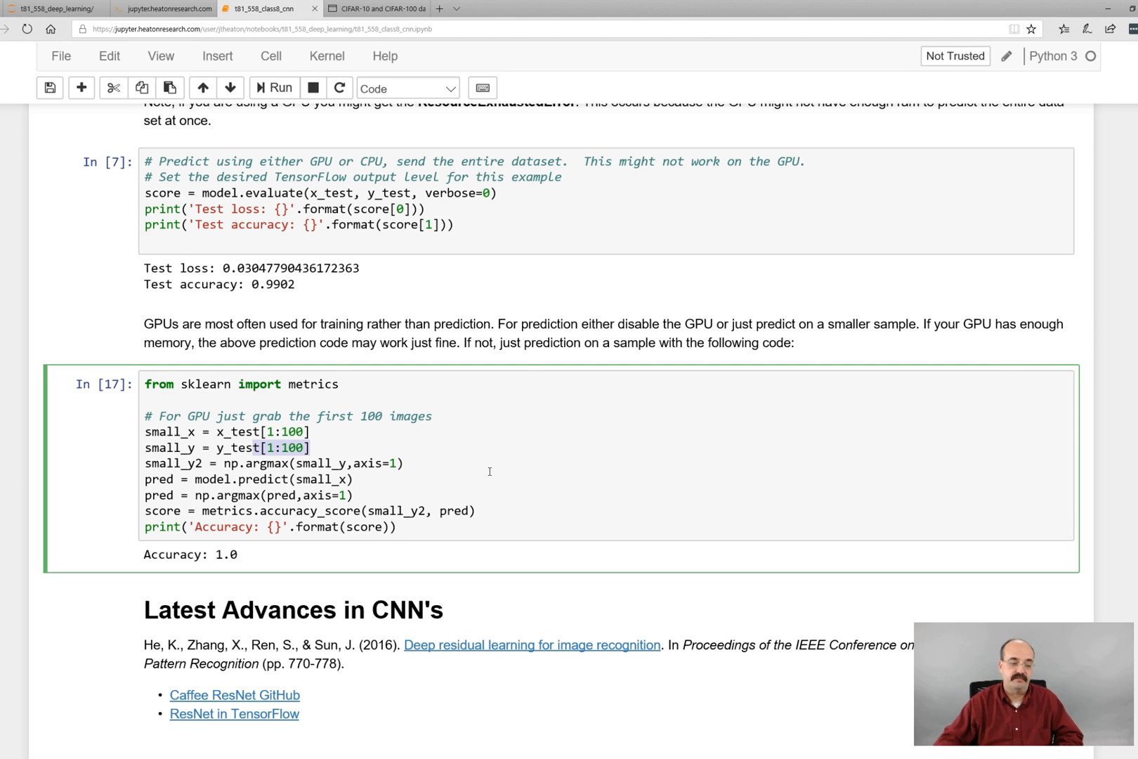
Step: Scroll to Latest Advances and open the 'Deep residual learning for image recognition' arXiv page
scroll(down, 3)
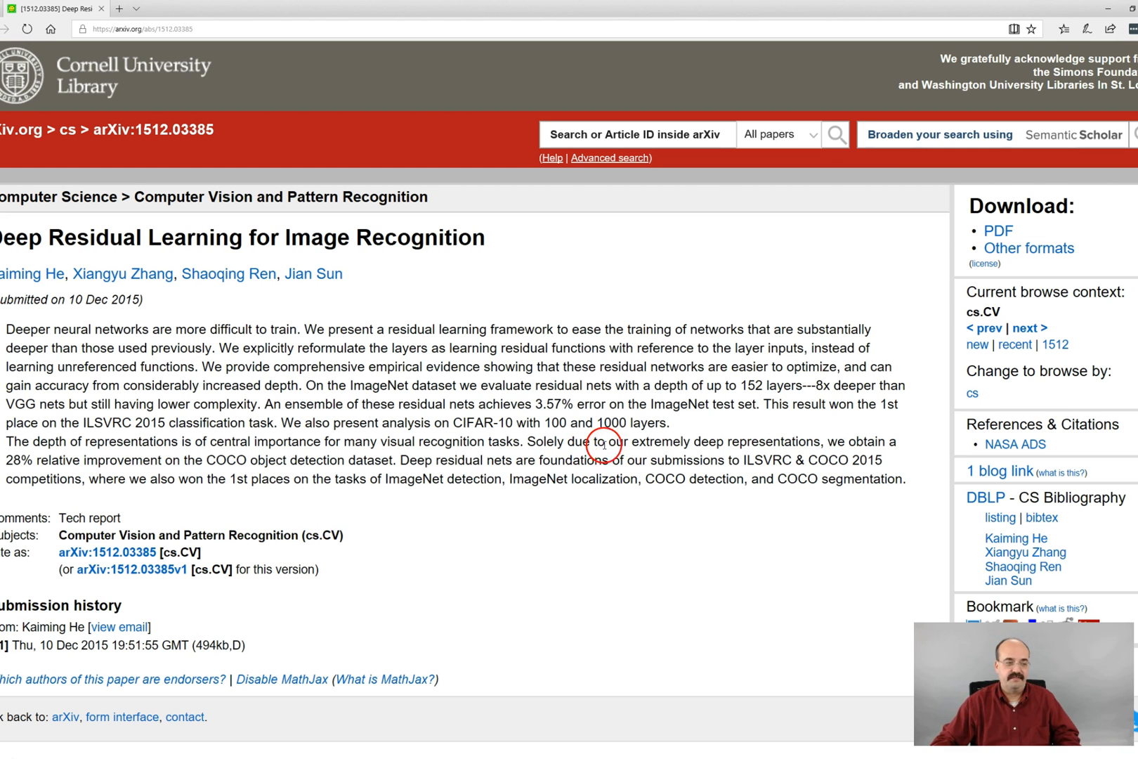
Step: Open the ResNet PDF, zoom to 125%, and scroll to Figure 3 on page 4
click(997, 231)
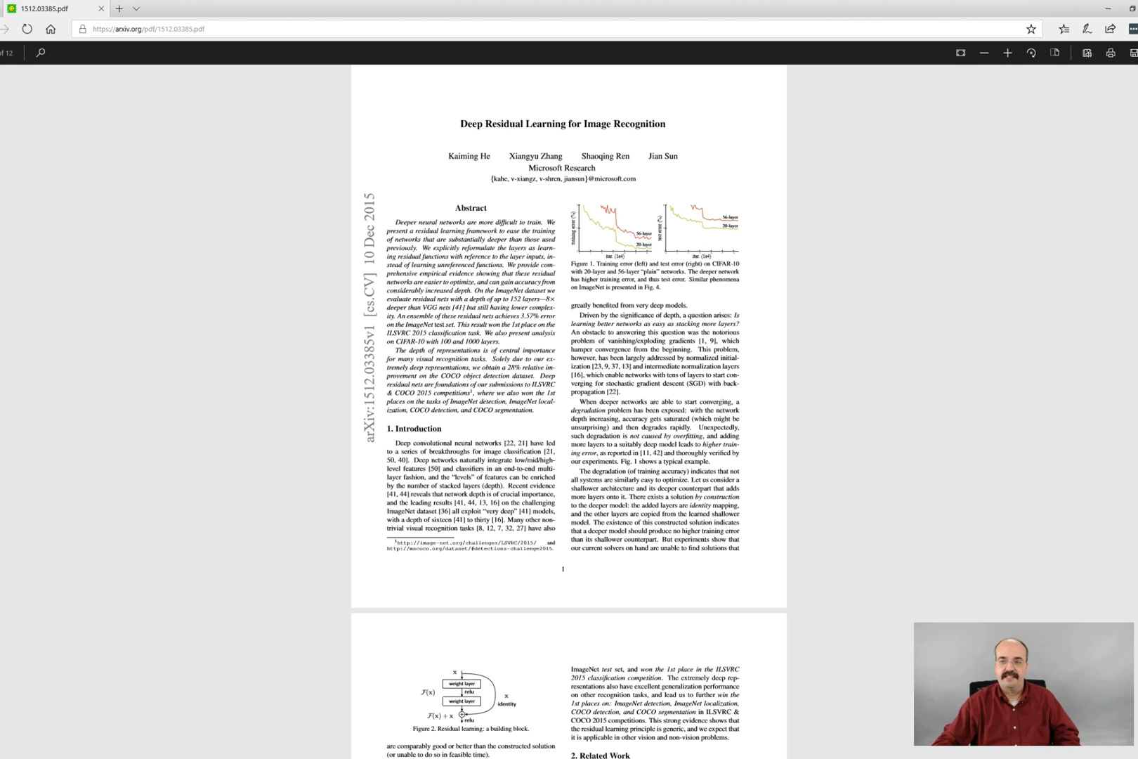
click(1130, 29)
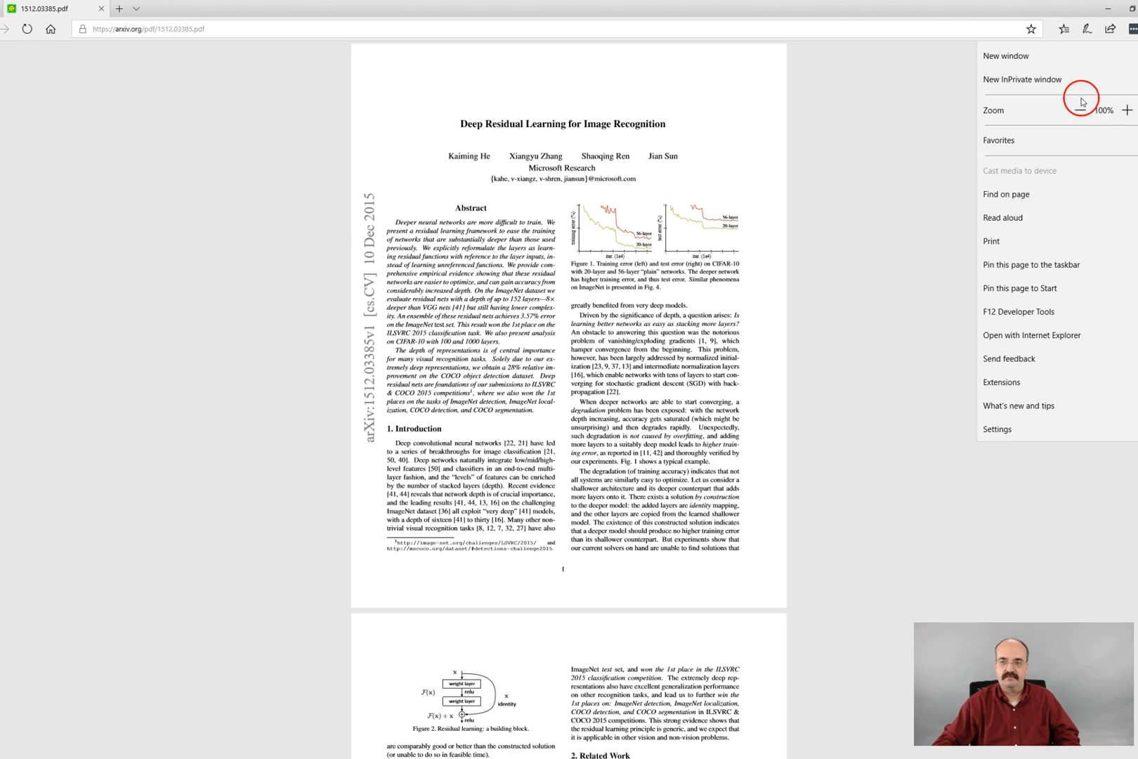
click(1128, 110)
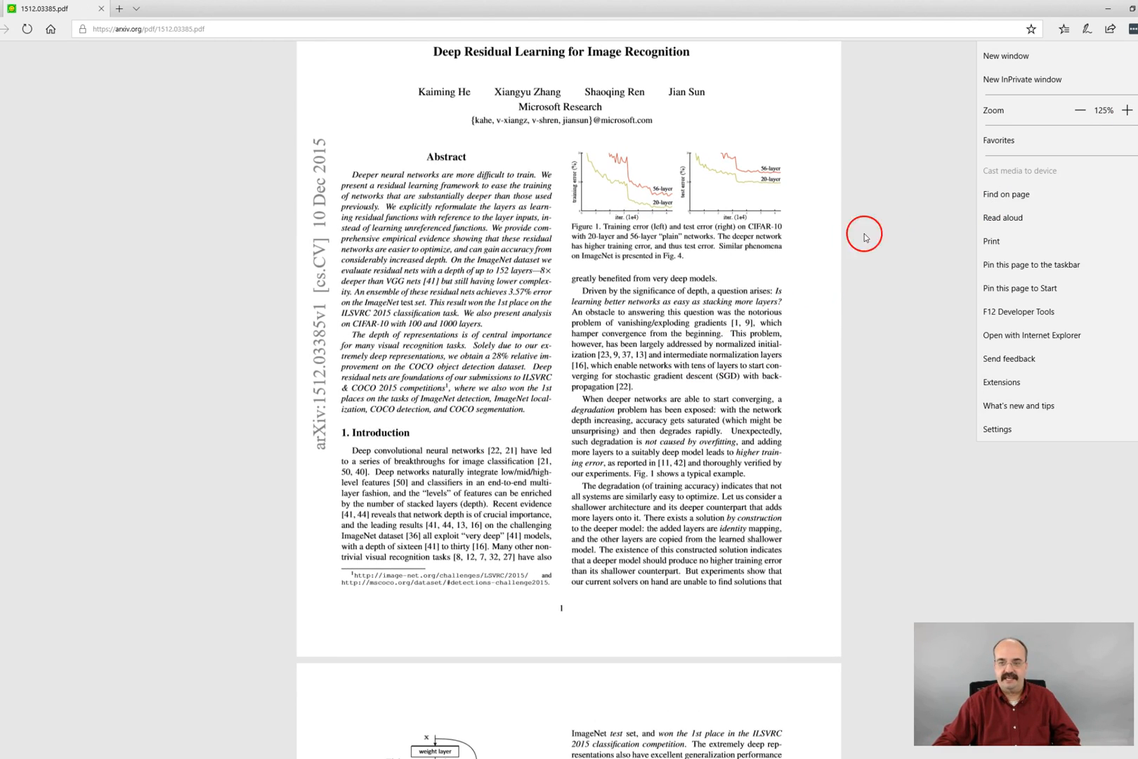
scroll(down, 3)
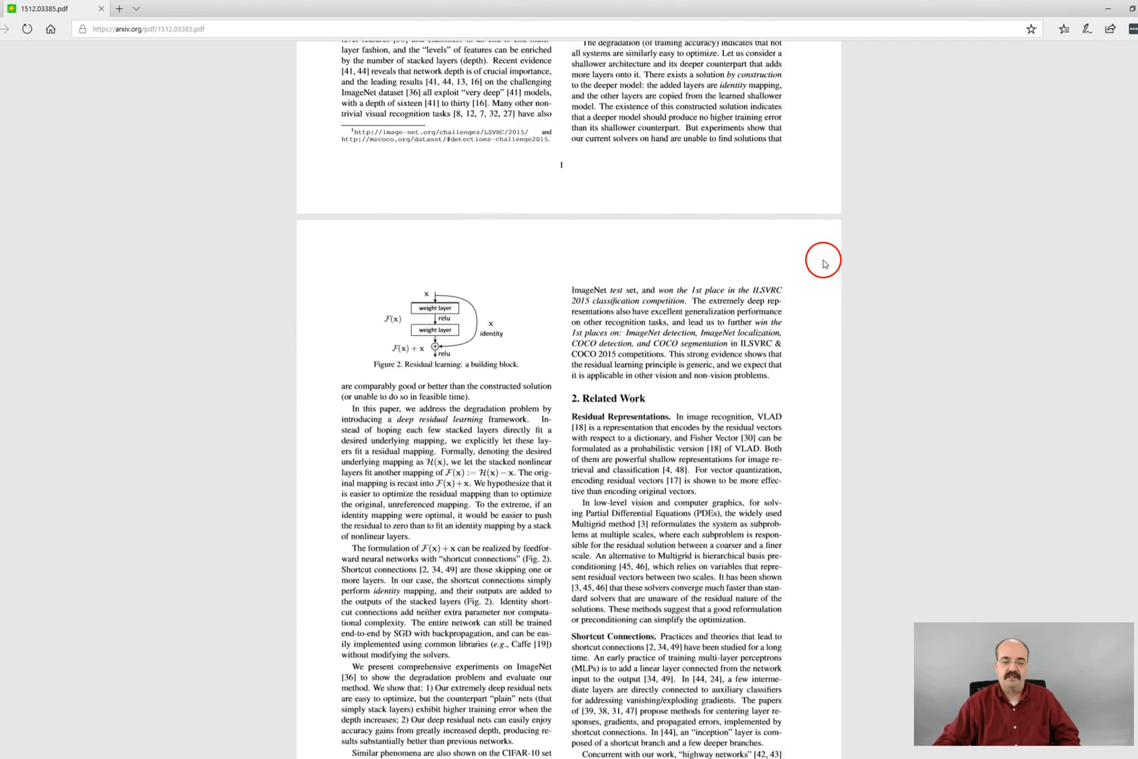
scroll(down, 3)
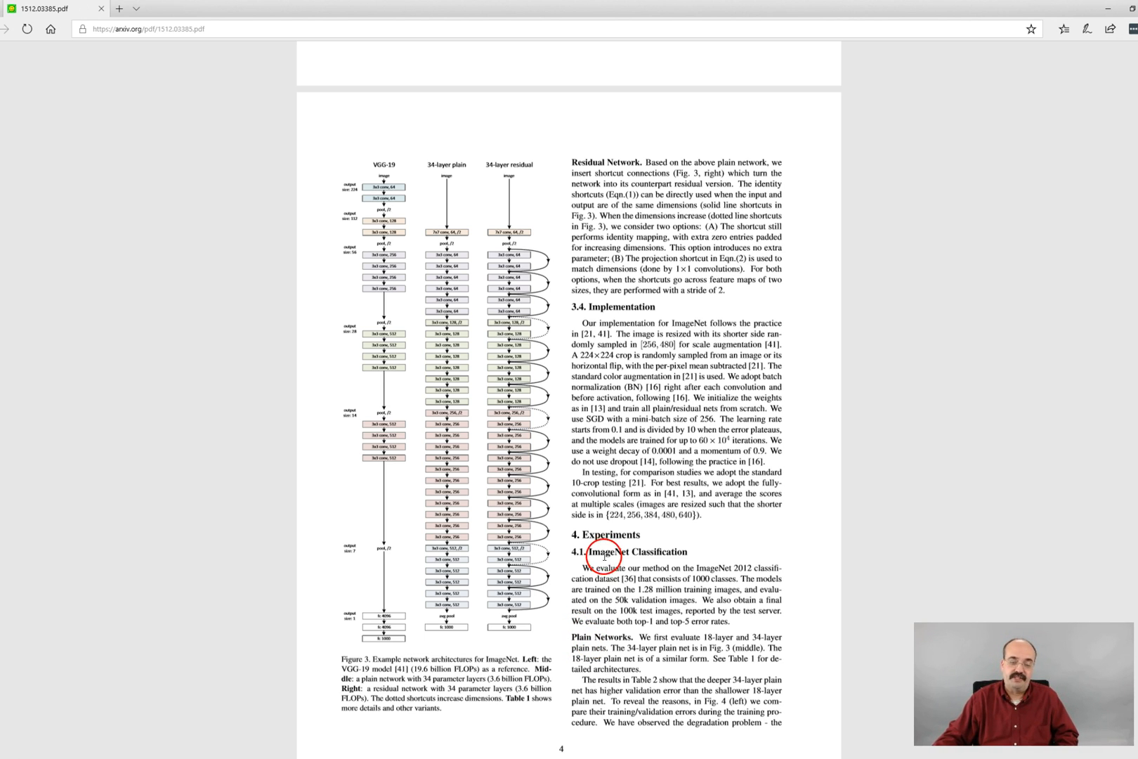
mouse_move(725, 554)
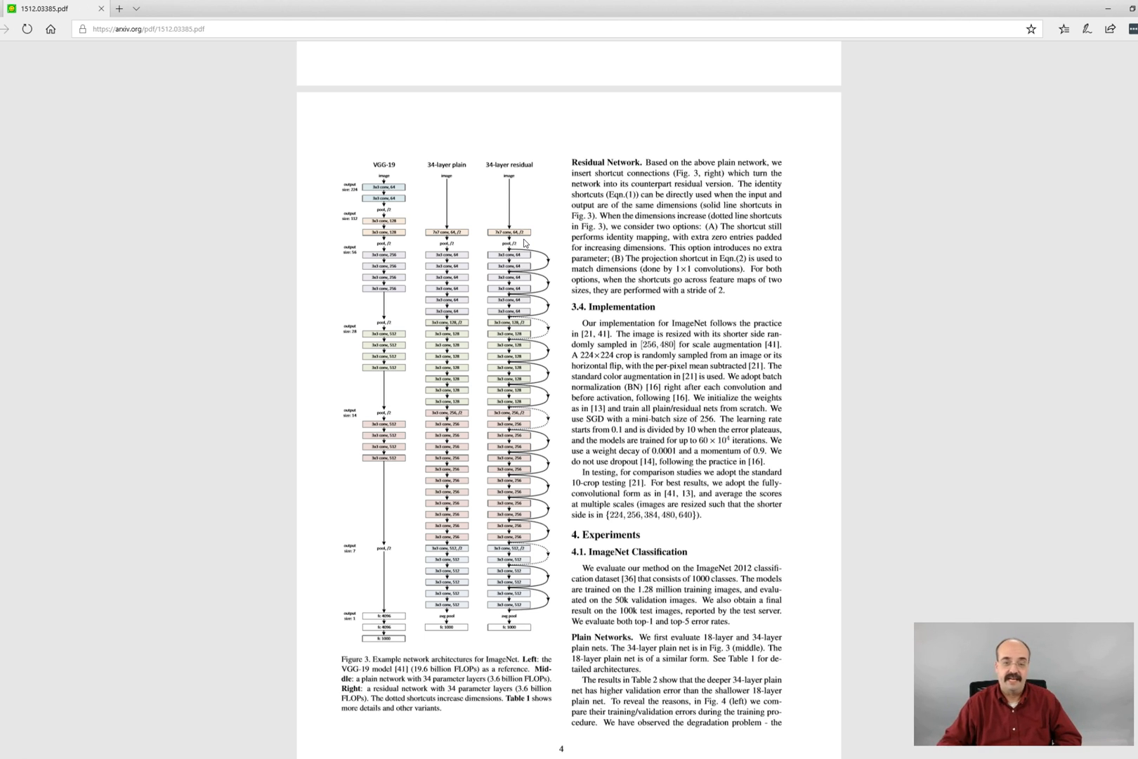
click(406, 412)
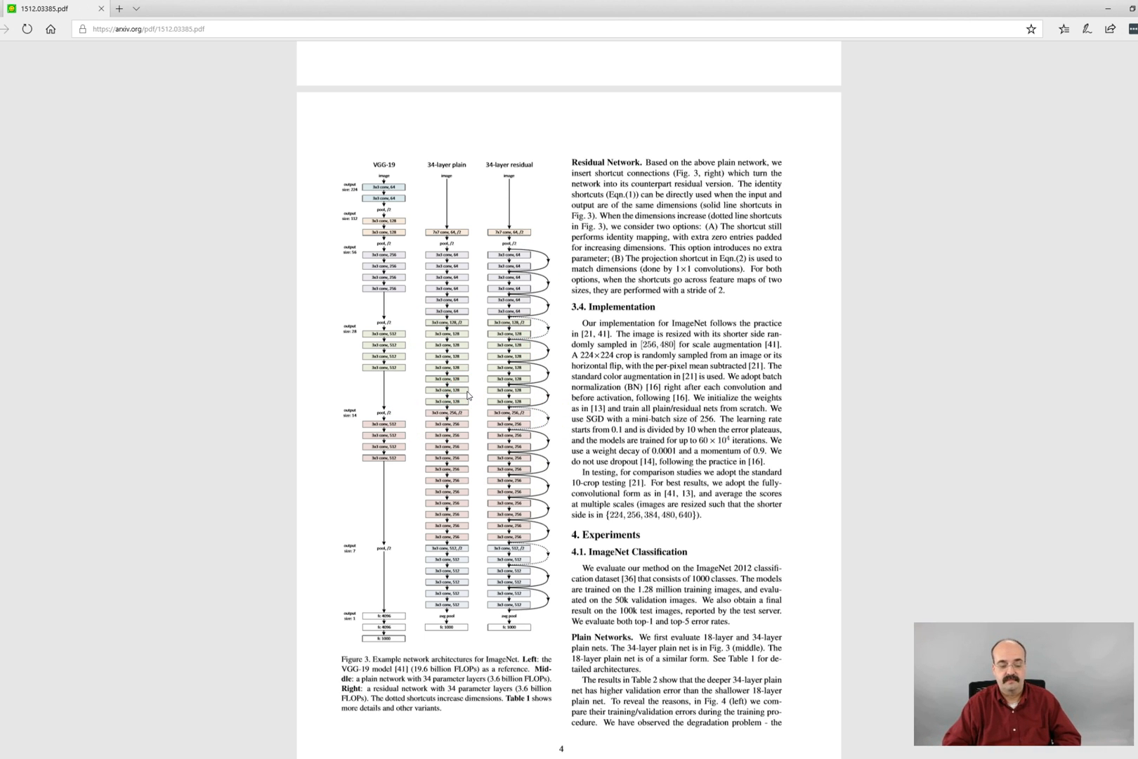
mouse_move(91, 585)
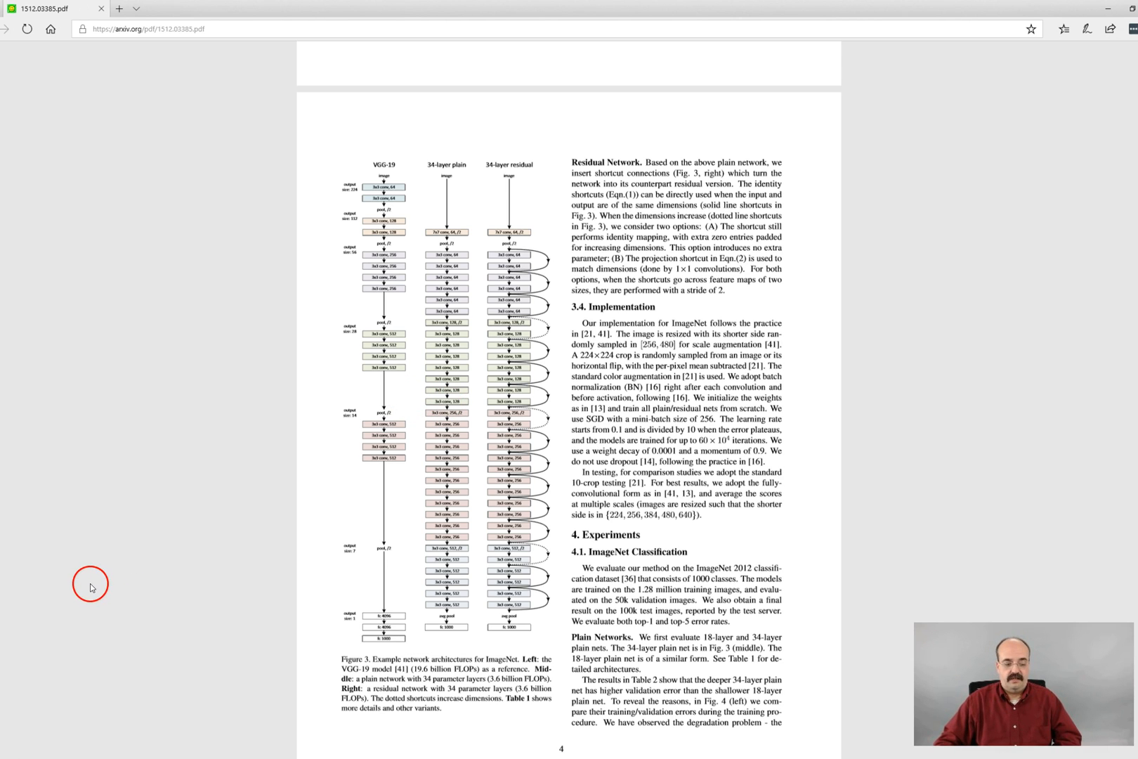